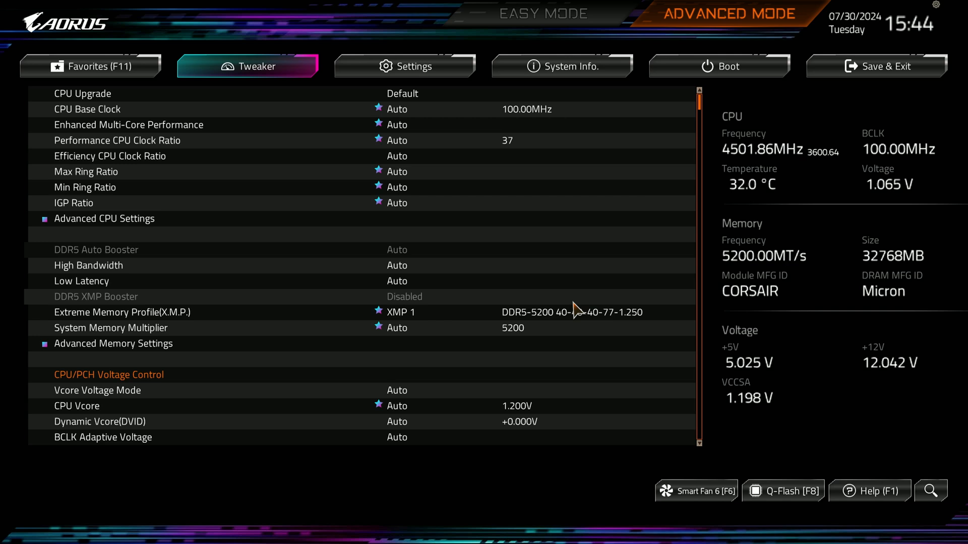
{"action": "mouse_move", "coordinate": [657, 154]}
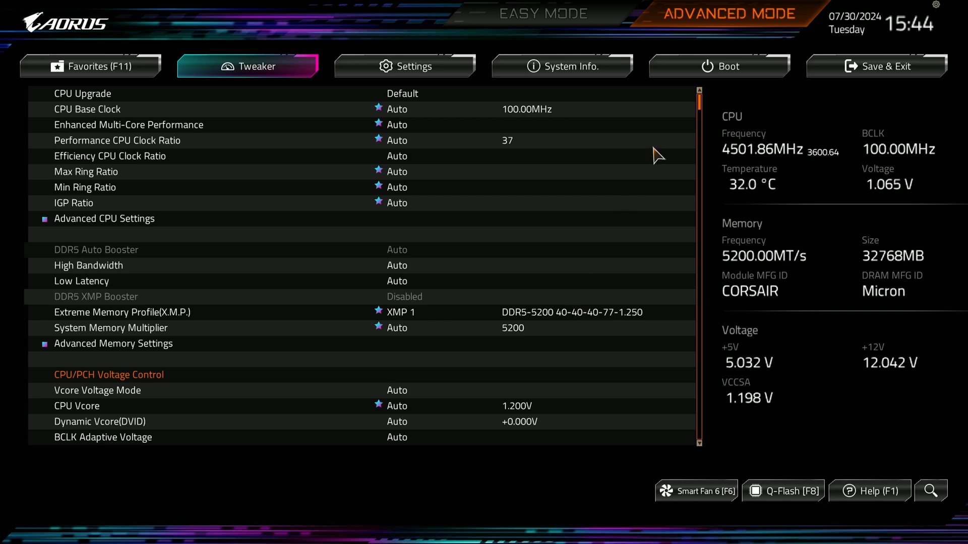
{"action": "mouse_move", "coordinate": [569, 156]}
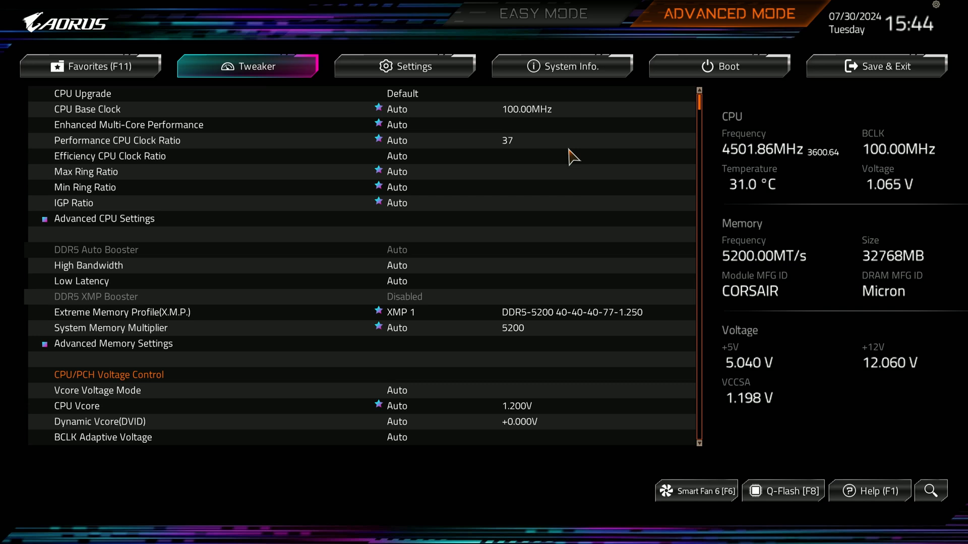
{"action": "mouse_move", "coordinate": [548, 158]}
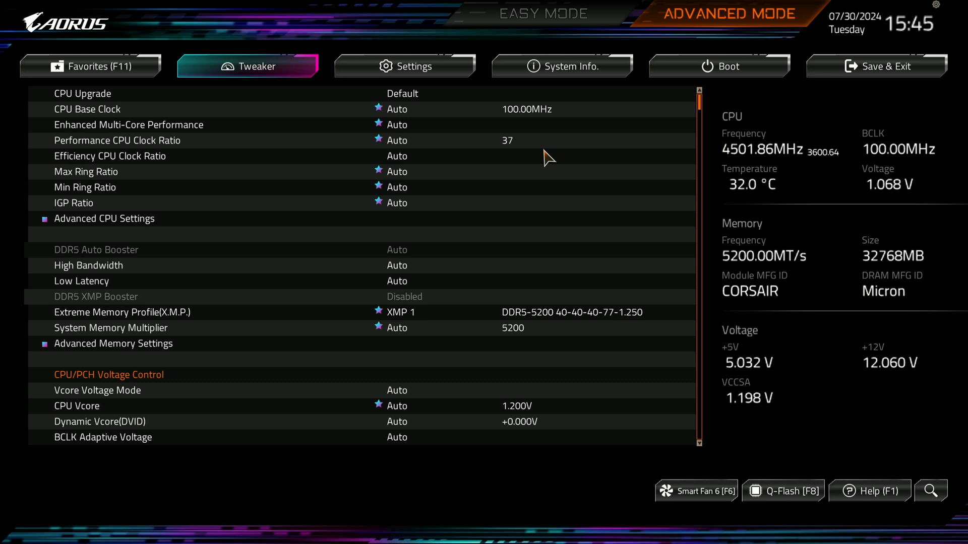
{"action": "mouse_move", "coordinate": [486, 271]}
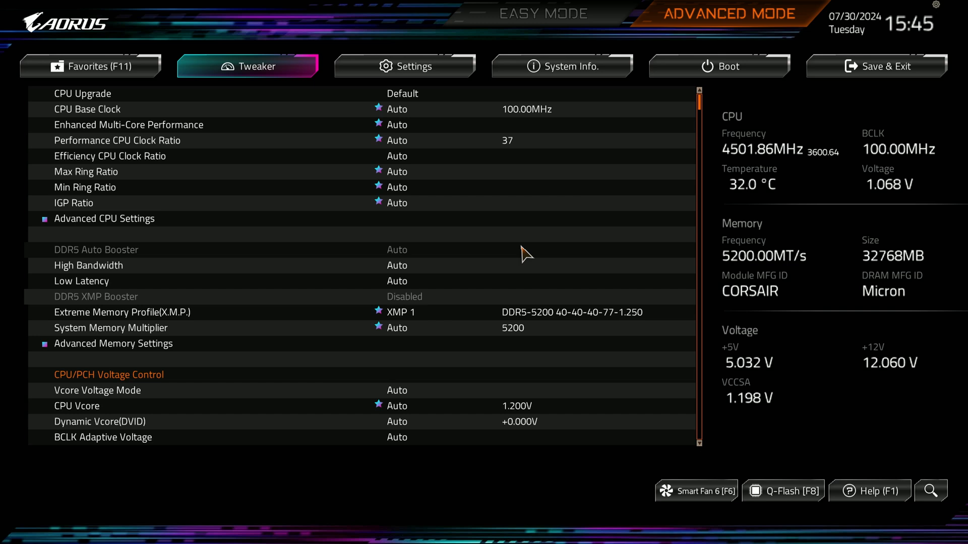
{"action": "mouse_move", "coordinate": [527, 254]}
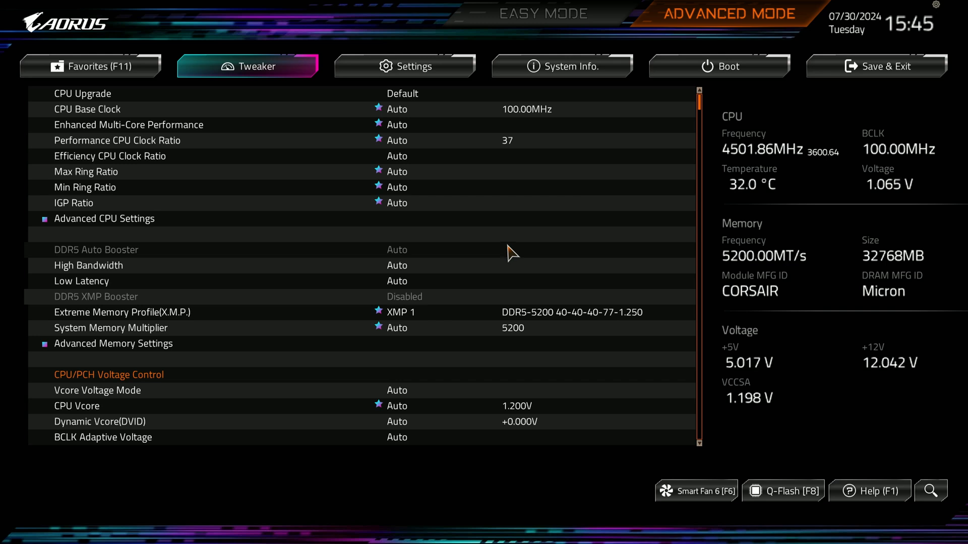
{"action": "mouse_move", "coordinate": [625, 322]}
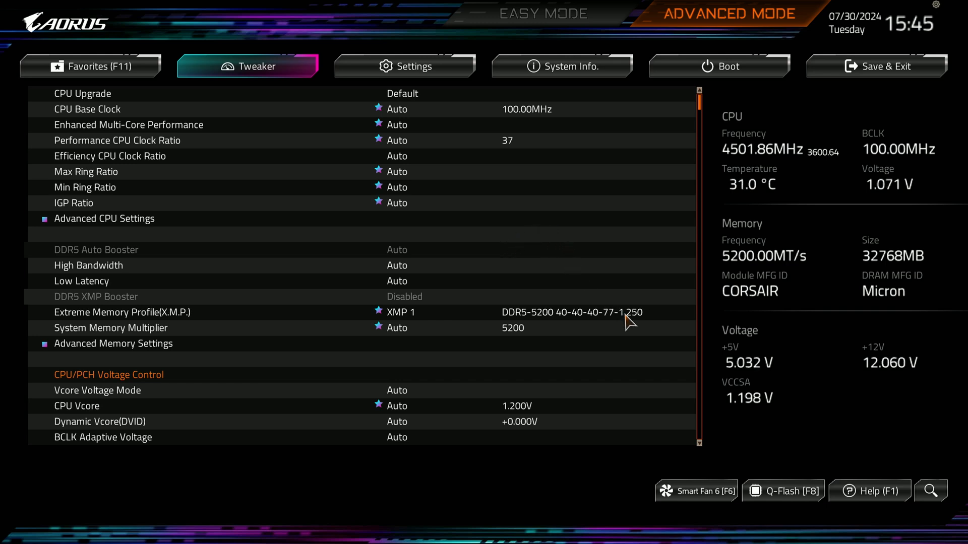
{"action": "mouse_move", "coordinate": [784, 491]}
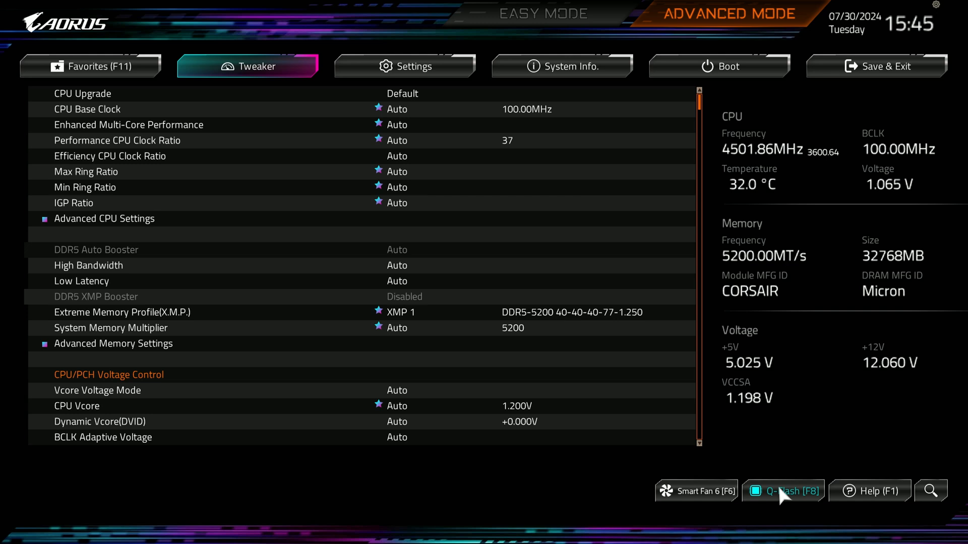
Launch Q-Flash, showing current BIOS F29 for the Z690 AORUS ELITE AX.
{"action": "left_click", "coordinate": [782, 491]}
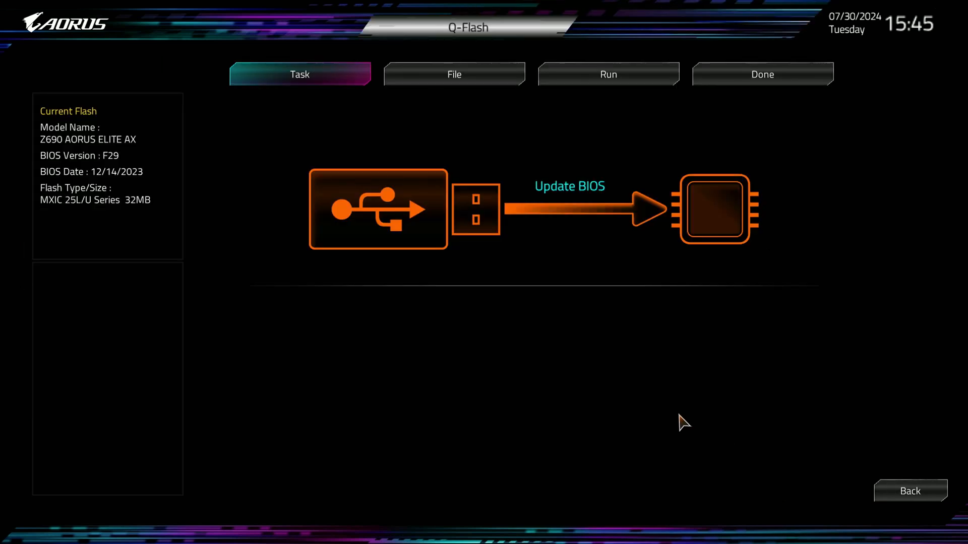
{"action": "mouse_move", "coordinate": [531, 371]}
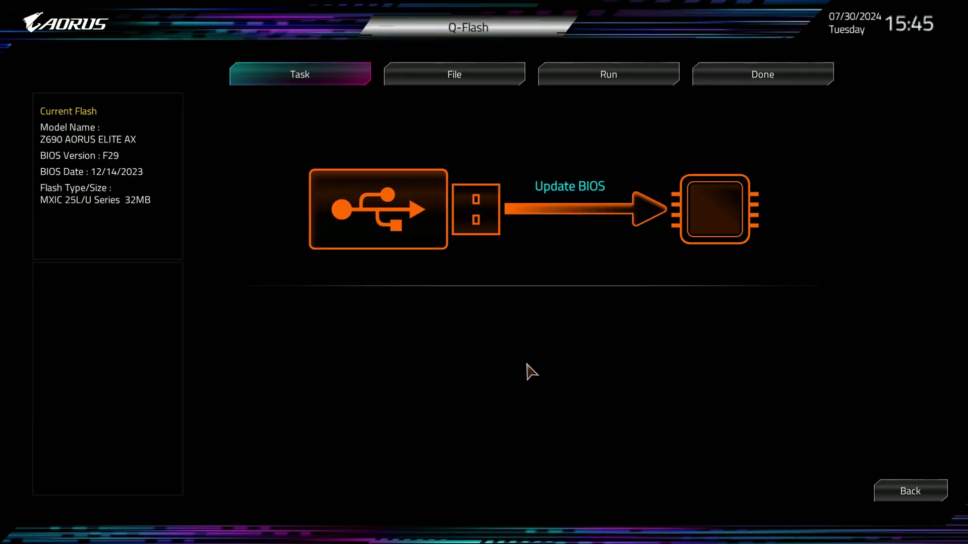
{"action": "mouse_move", "coordinate": [162, 259]}
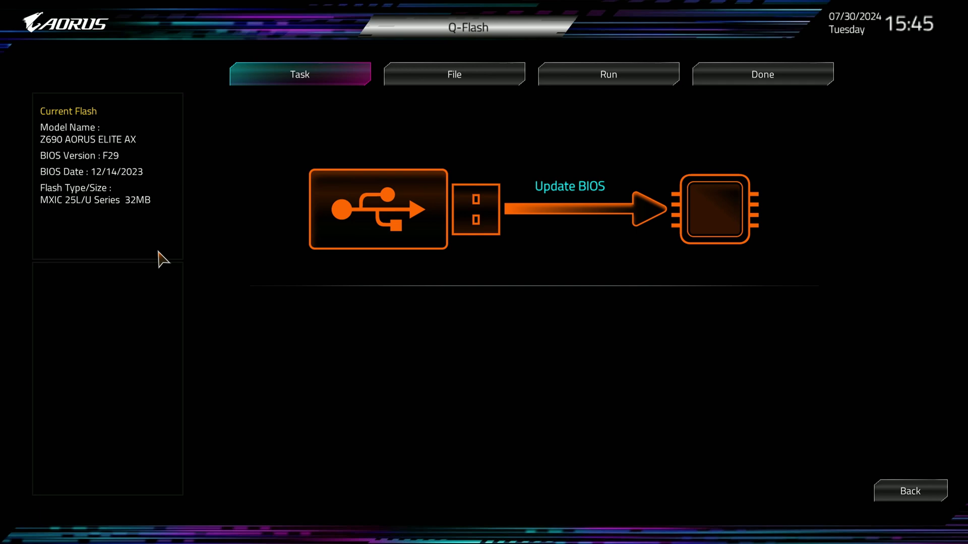
{"action": "mouse_move", "coordinate": [112, 176]}
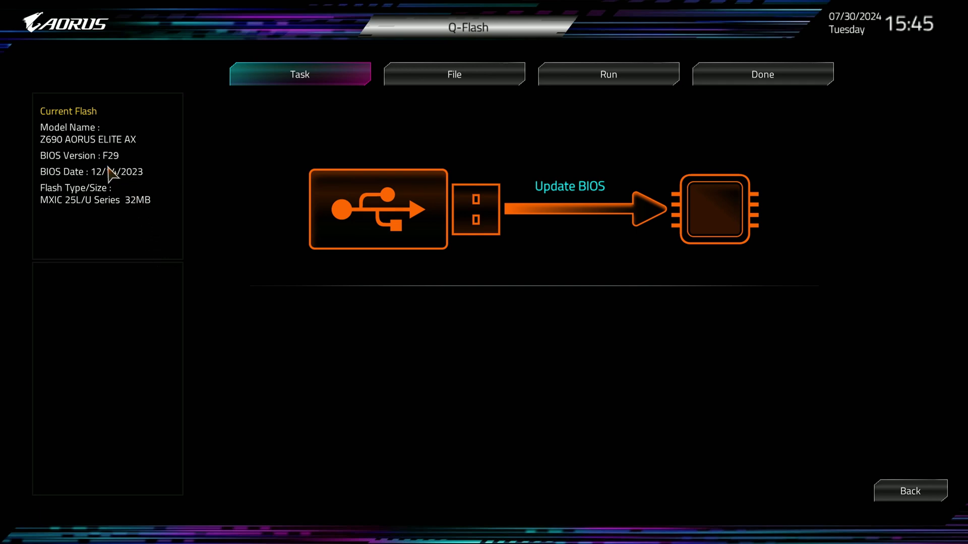
{"action": "mouse_move", "coordinate": [114, 204]}
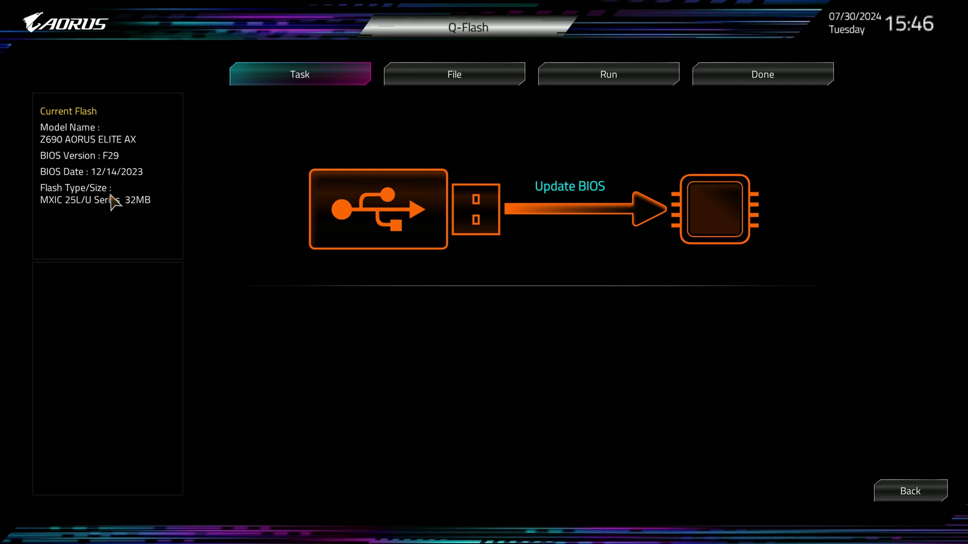
{"action": "mouse_move", "coordinate": [125, 194]}
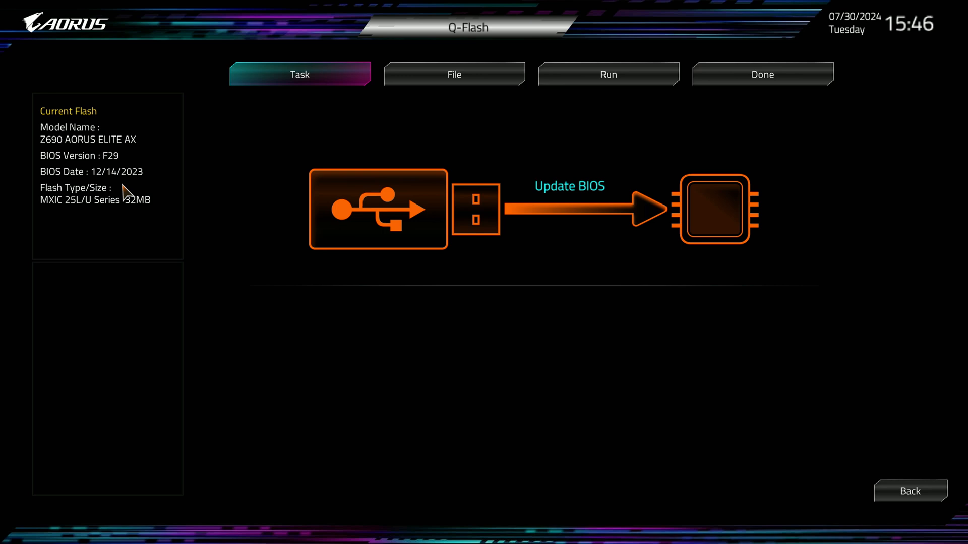
{"action": "mouse_move", "coordinate": [260, 244]}
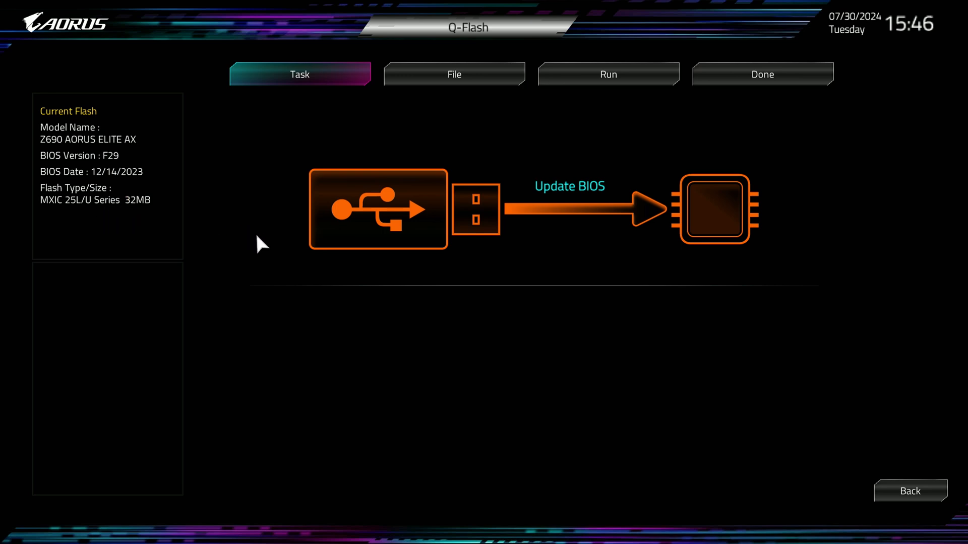
{"action": "mouse_move", "coordinate": [418, 232]}
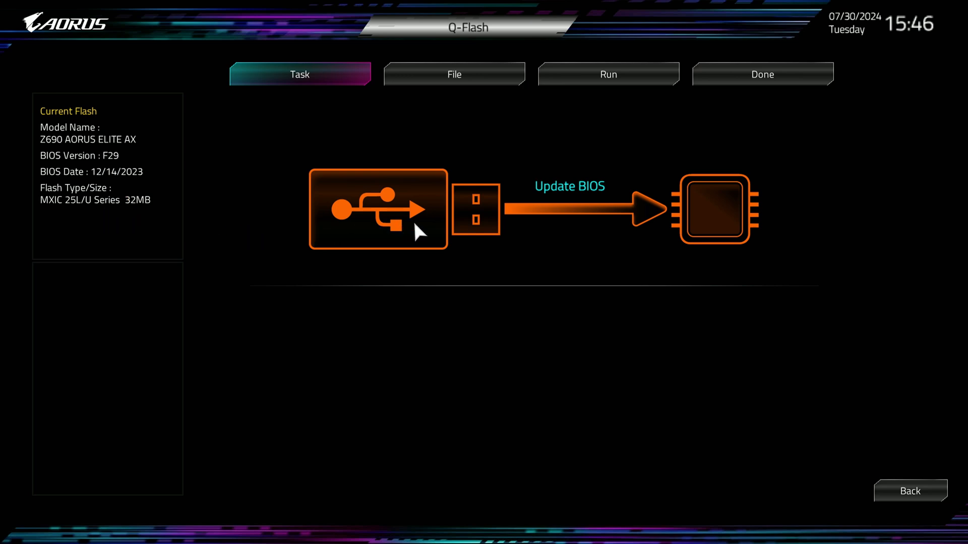
{"action": "mouse_move", "coordinate": [525, 225]}
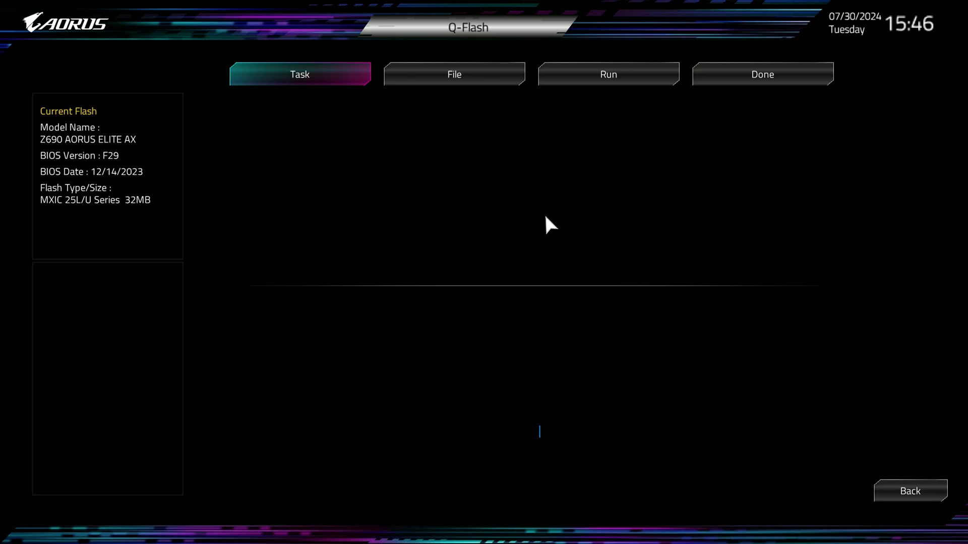
Open the Q-Flash file browser and choose USB DISK as the source device.
{"action": "left_click", "coordinate": [454, 74]}
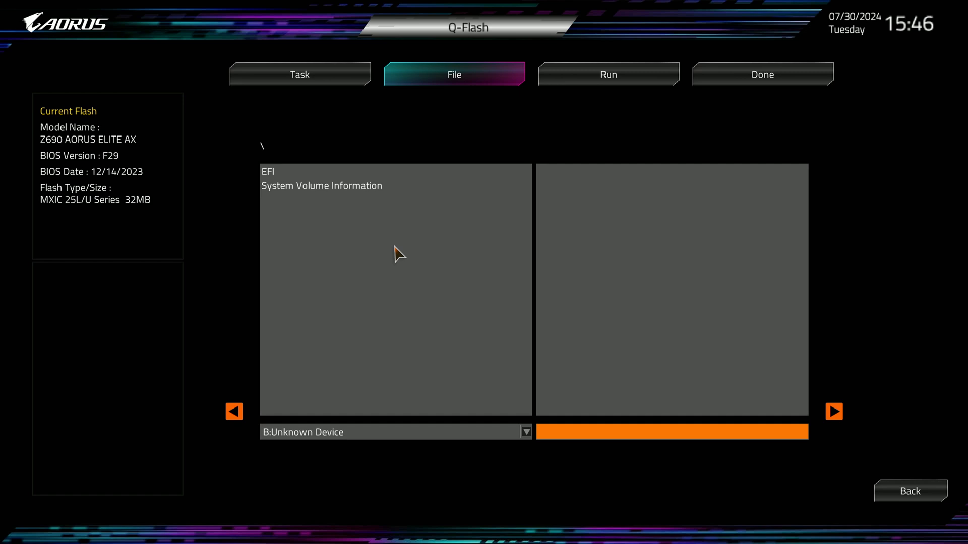
{"action": "mouse_move", "coordinate": [407, 412]}
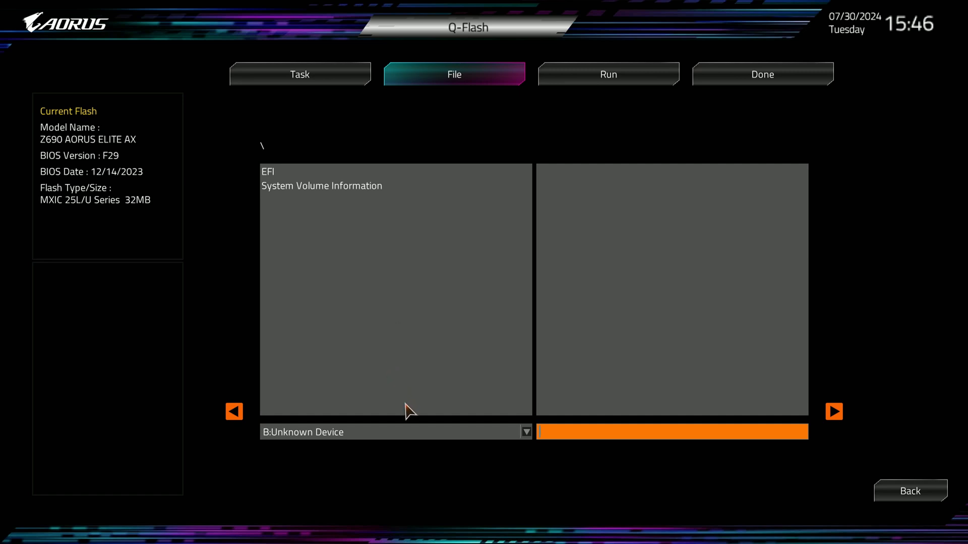
{"action": "mouse_move", "coordinate": [424, 412]}
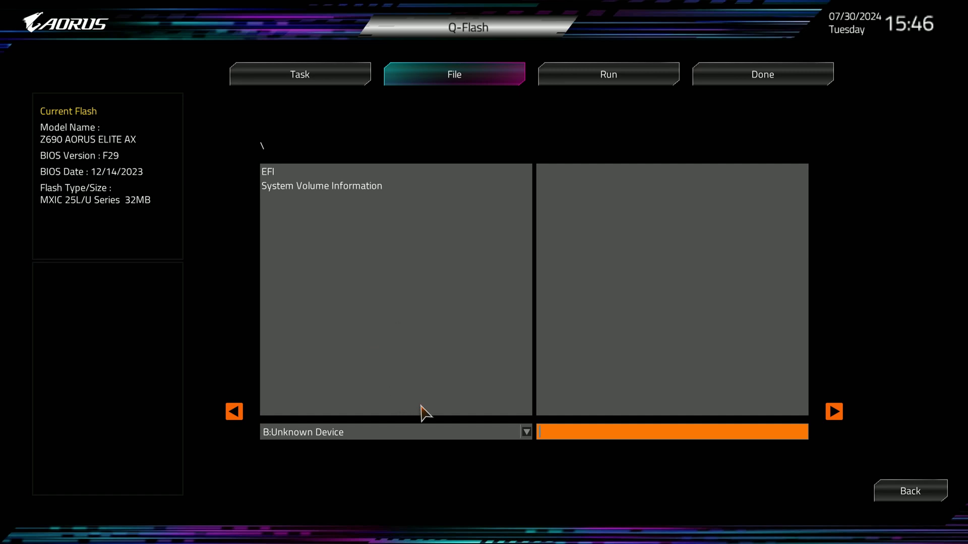
{"action": "left_click", "coordinate": [524, 432]}
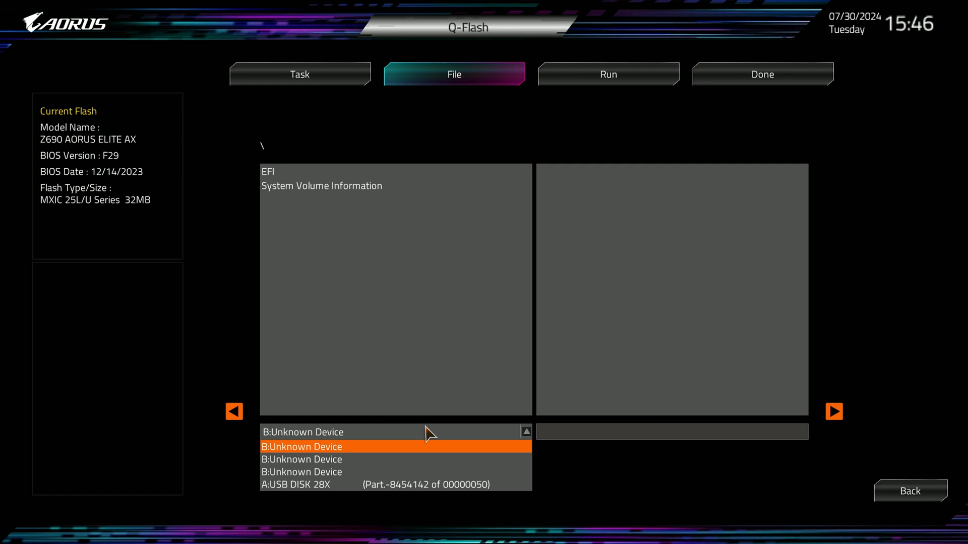
{"action": "left_click", "coordinate": [395, 484]}
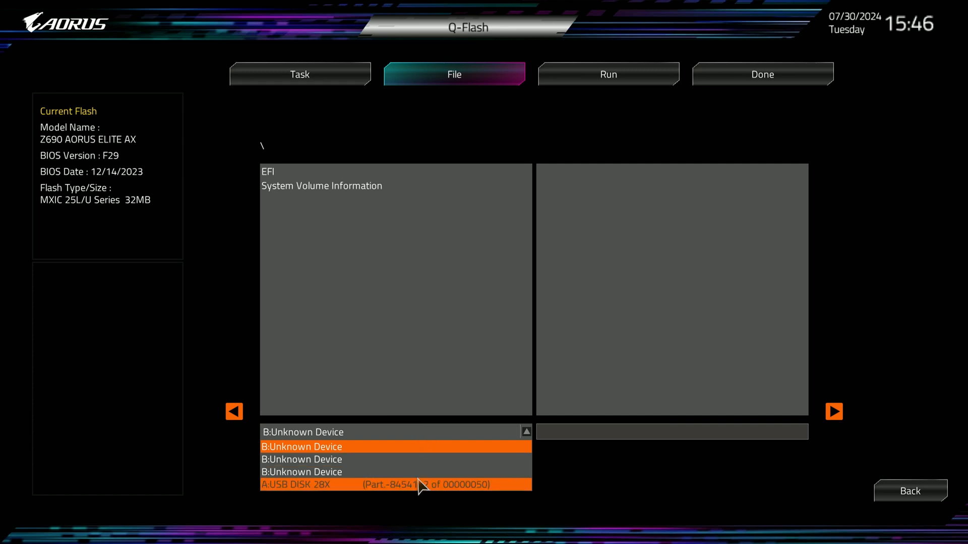
{"action": "left_click", "coordinate": [394, 484]}
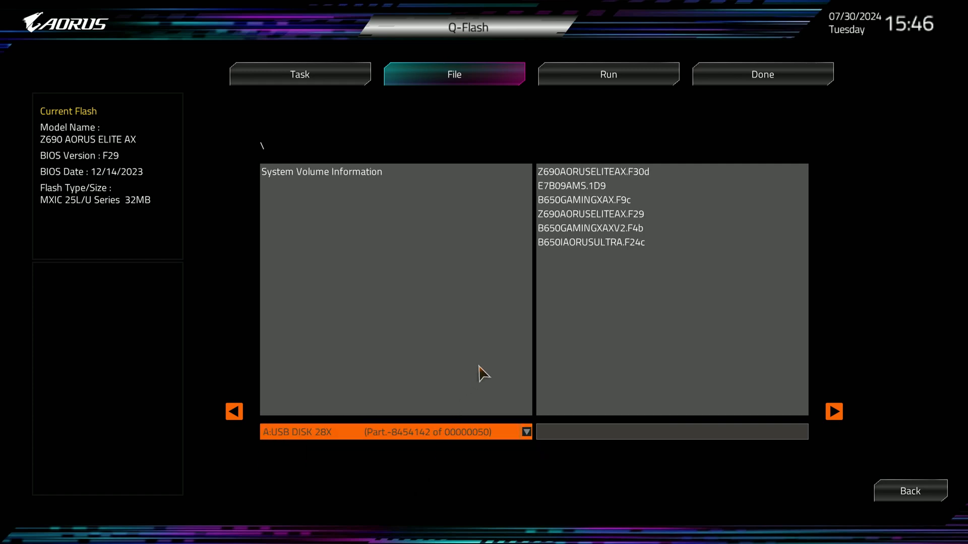
{"action": "mouse_move", "coordinate": [470, 434]}
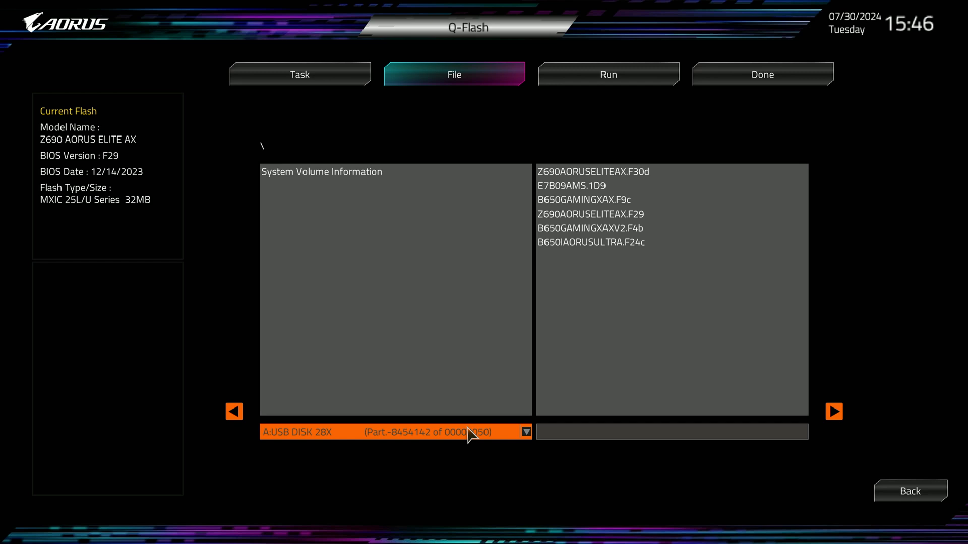
{"action": "mouse_move", "coordinate": [377, 453]}
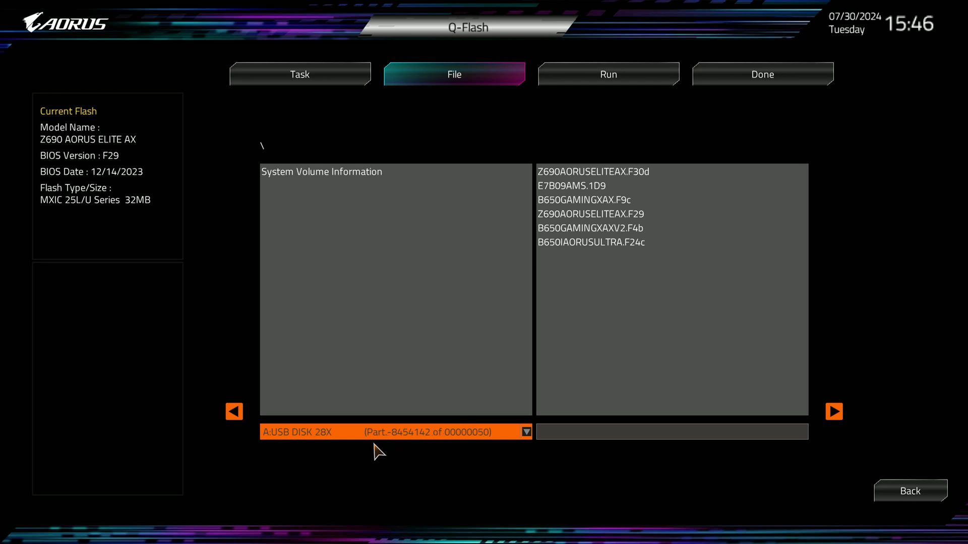
{"action": "mouse_move", "coordinate": [512, 367]}
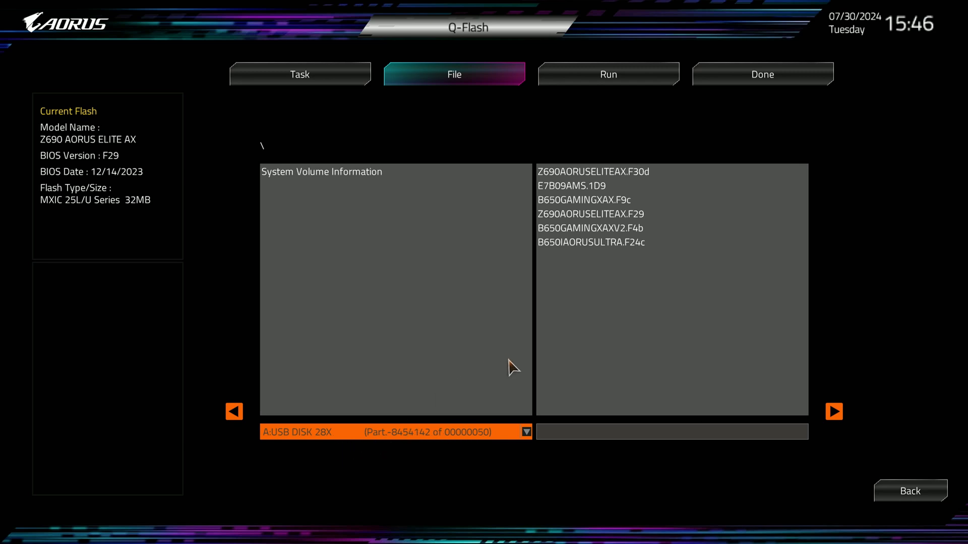
{"action": "mouse_move", "coordinate": [619, 260]}
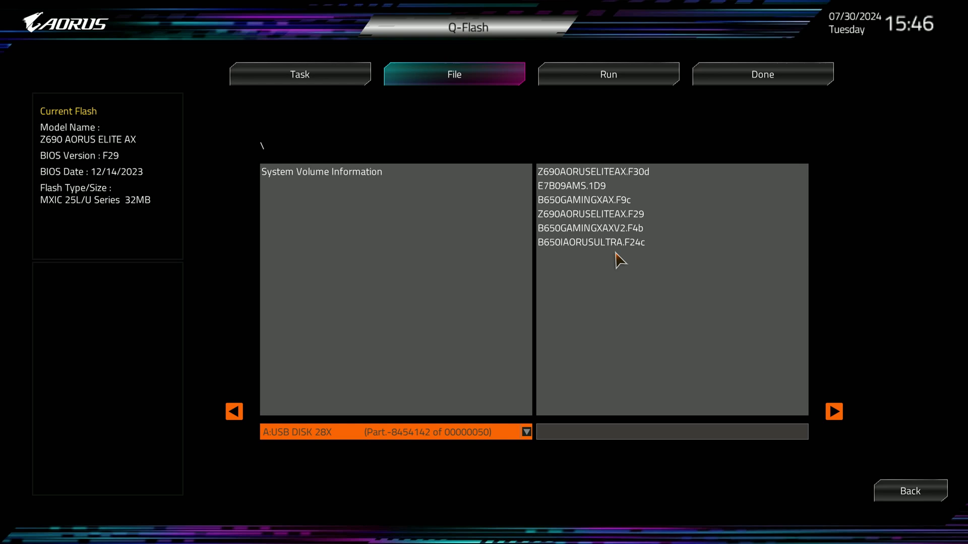
Browse the USB BIOS files and select Z690AORUSELITEAX.F30d over F29.
{"action": "left_click", "coordinate": [571, 186]}
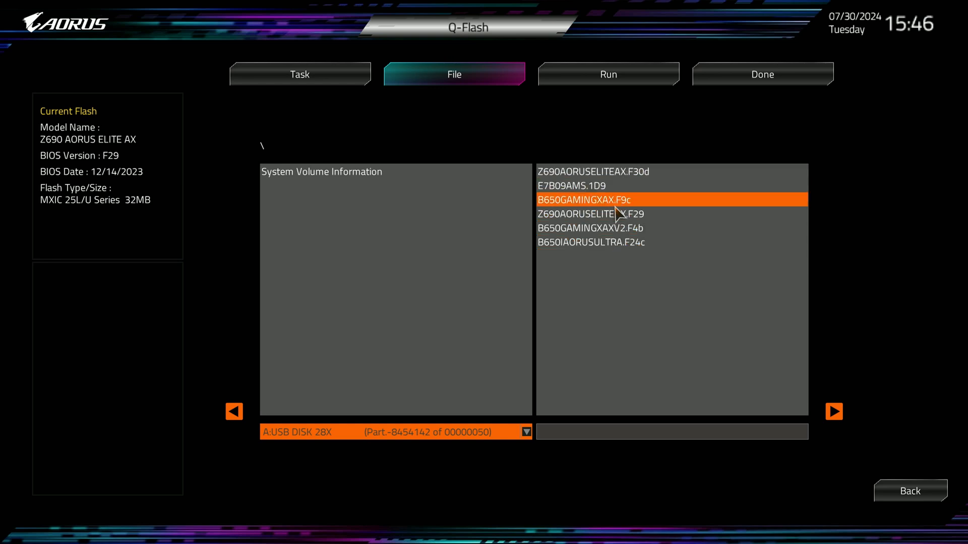
{"action": "left_click", "coordinate": [590, 214]}
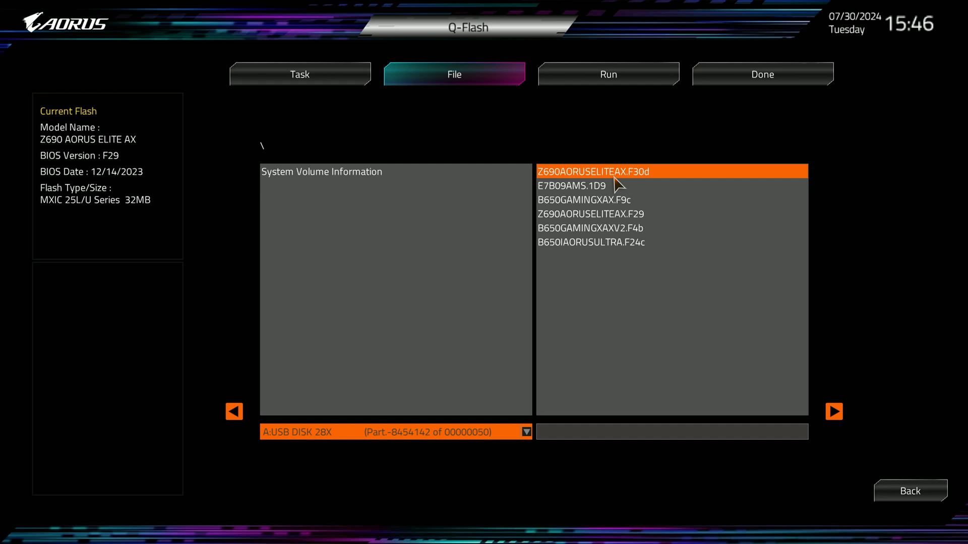
{"action": "left_click", "coordinate": [591, 242]}
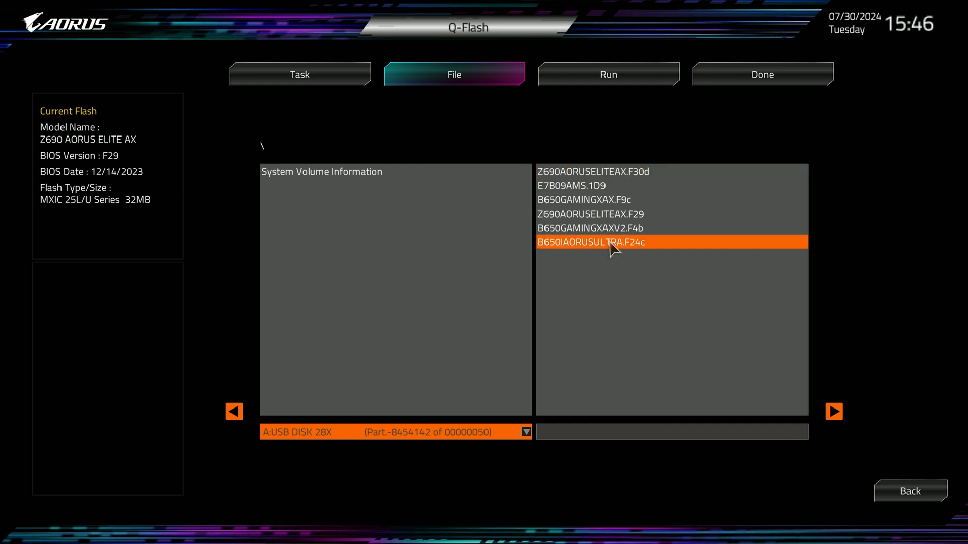
{"action": "left_click", "coordinate": [610, 228]}
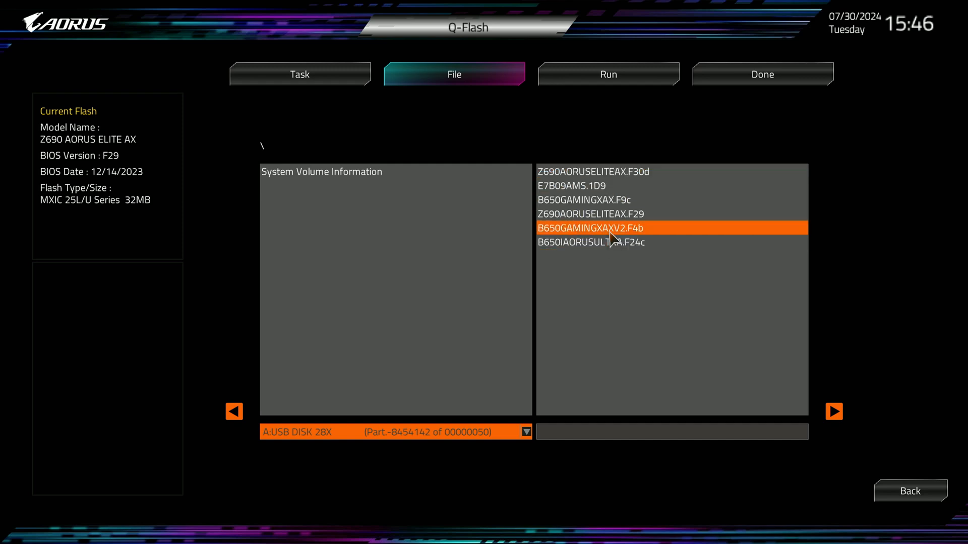
{"action": "left_click", "coordinate": [593, 214]}
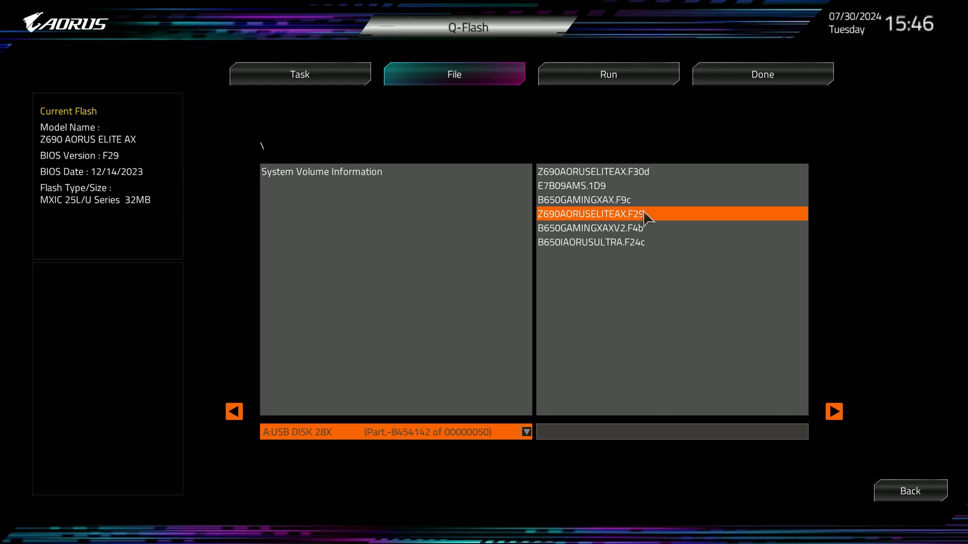
{"action": "left_click", "coordinate": [593, 171]}
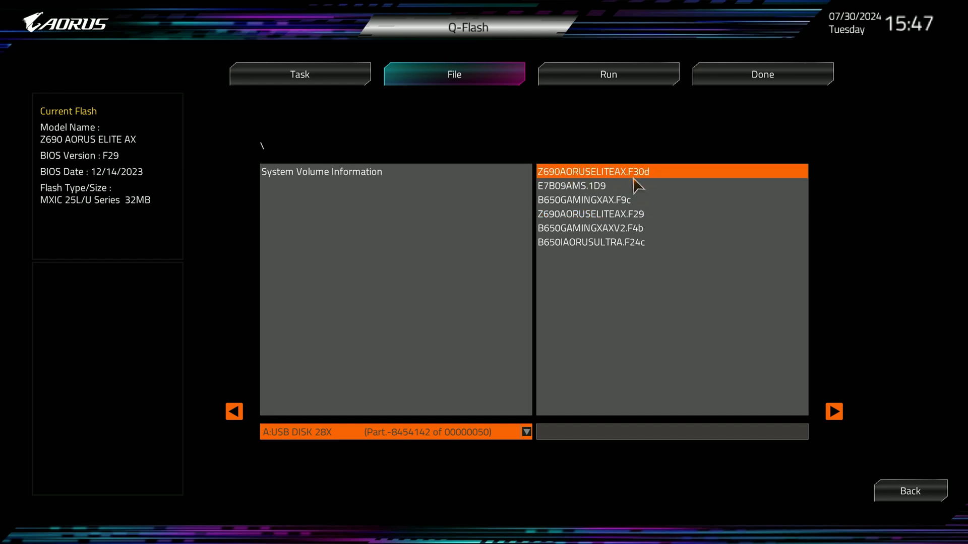
{"action": "mouse_move", "coordinate": [651, 176]}
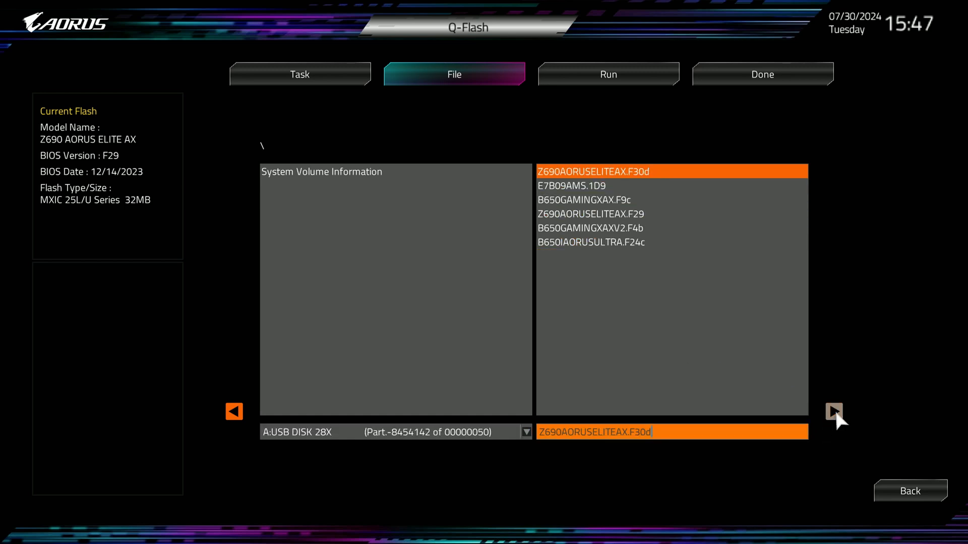
Proceed to Run and answer Yes to 'Are you sure to update BIOS?'.
{"action": "left_click", "coordinate": [607, 74]}
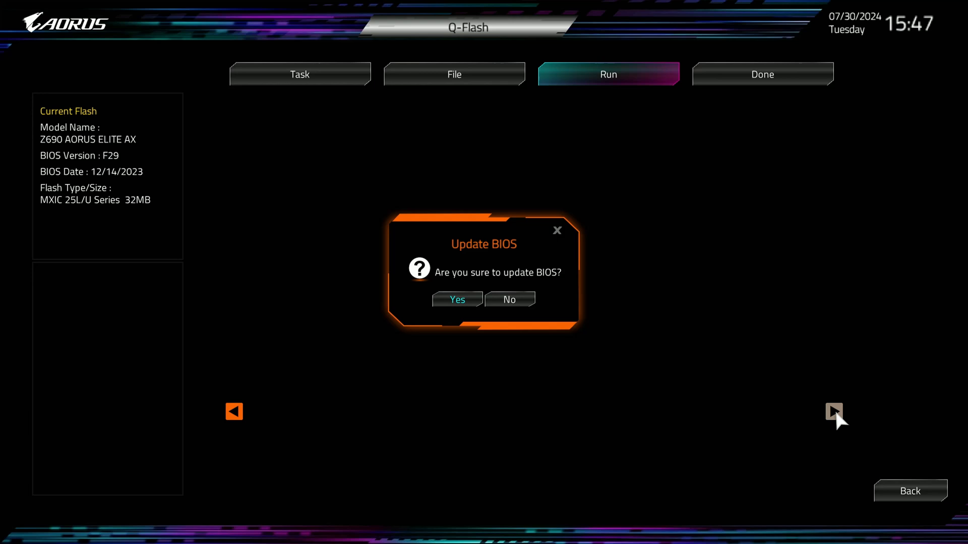
{"action": "mouse_move", "coordinate": [494, 343]}
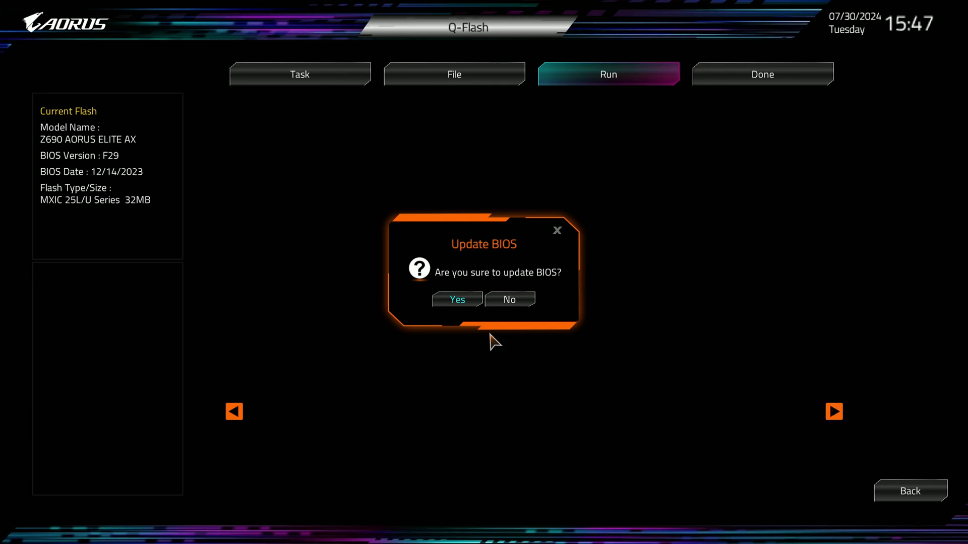
{"action": "mouse_move", "coordinate": [471, 311]}
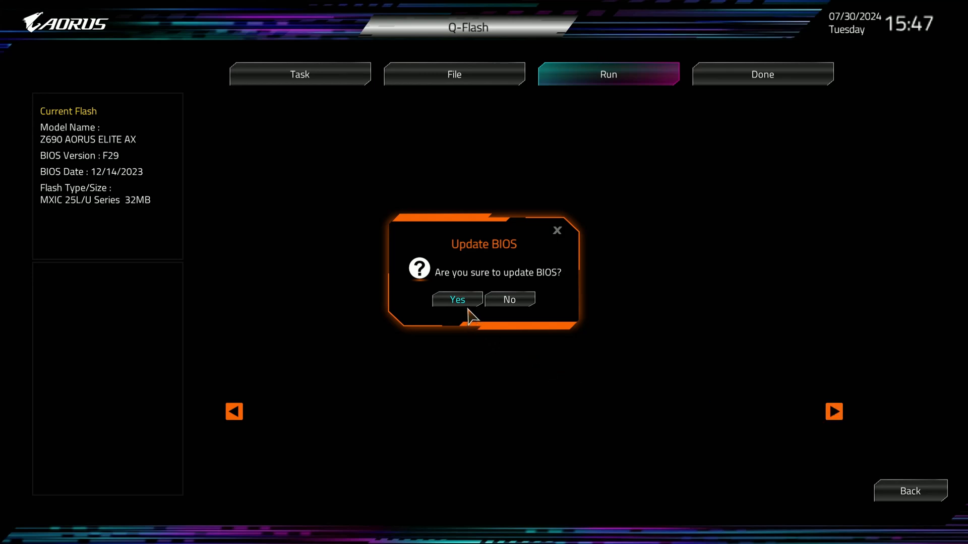
{"action": "mouse_move", "coordinate": [471, 314]}
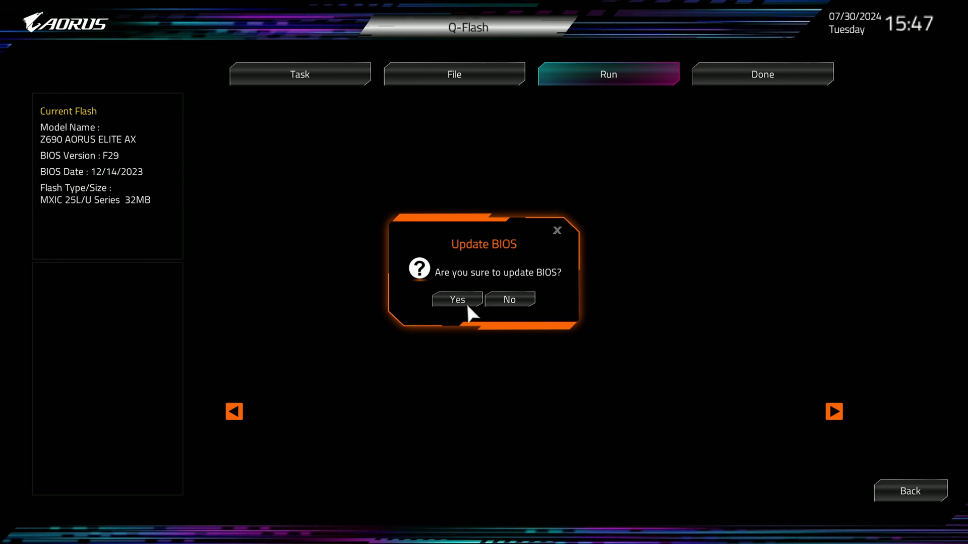
{"action": "left_click", "coordinate": [457, 300]}
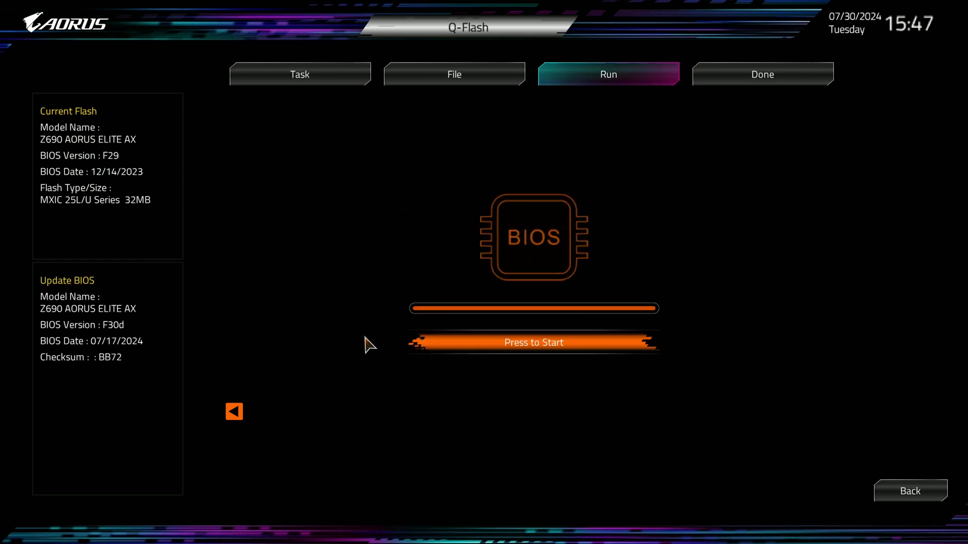
{"action": "mouse_move", "coordinate": [423, 340]}
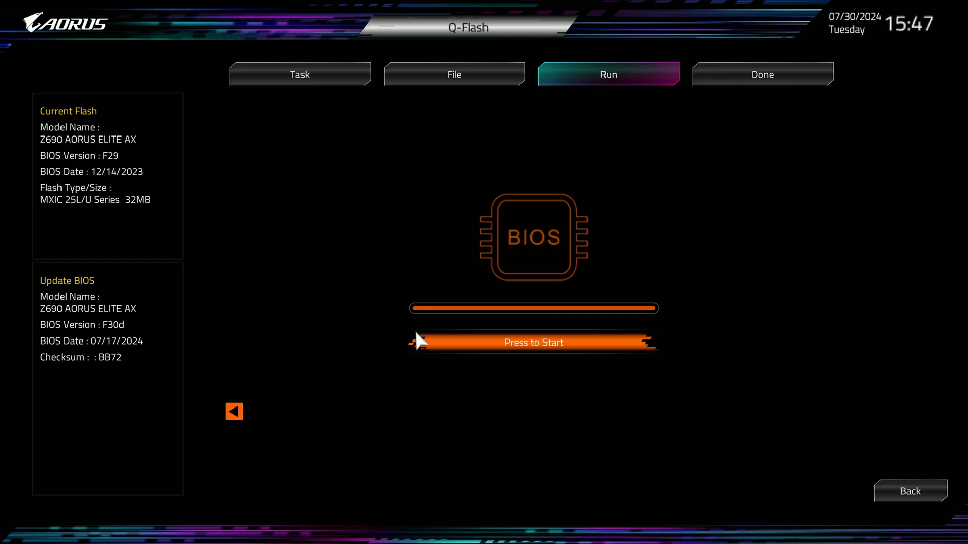
{"action": "mouse_move", "coordinate": [431, 352]}
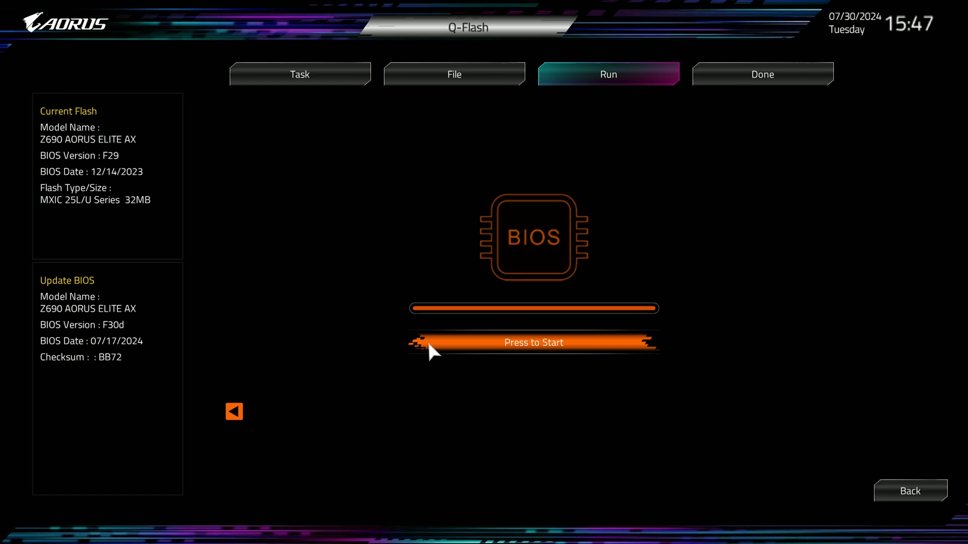
{"action": "mouse_move", "coordinate": [529, 350]}
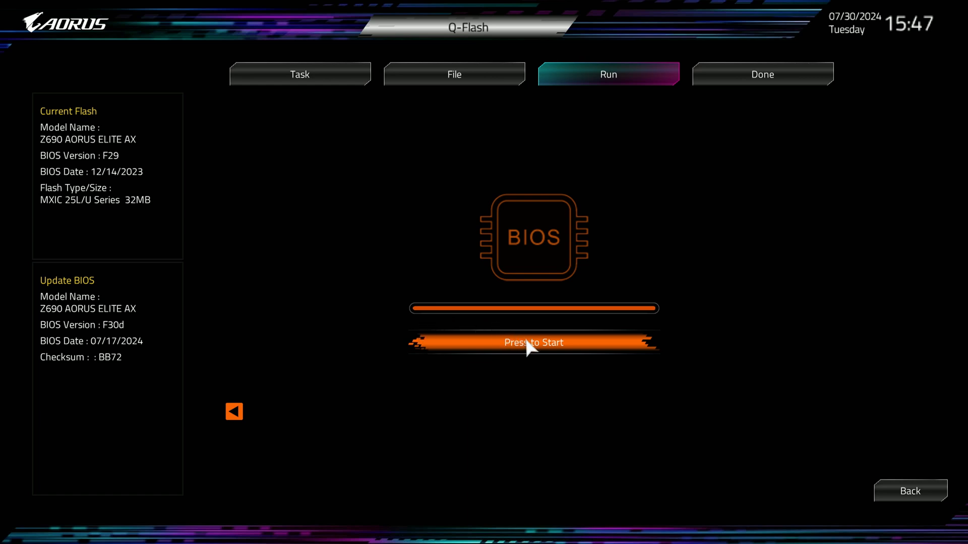
{"action": "mouse_move", "coordinate": [179, 360]}
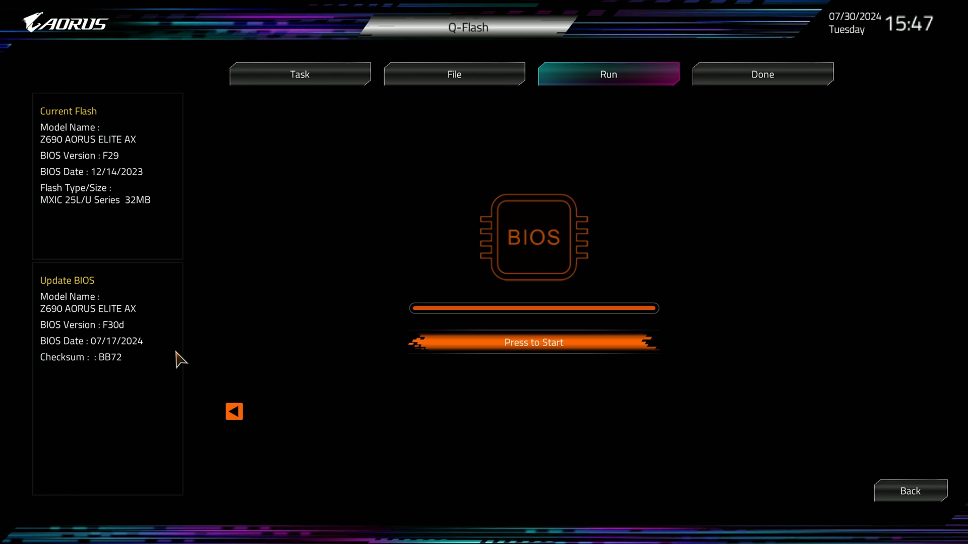
{"action": "mouse_move", "coordinate": [126, 332]}
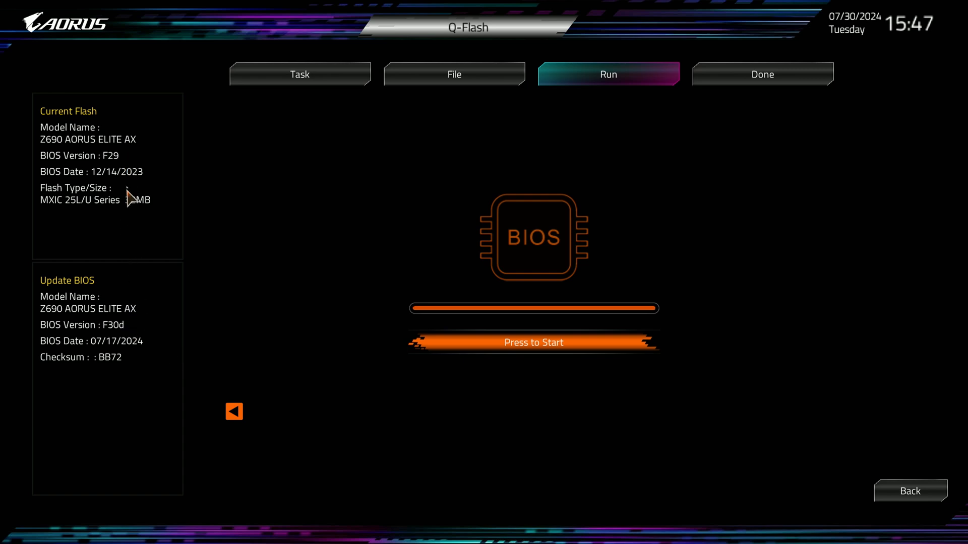
{"action": "mouse_move", "coordinate": [129, 339]}
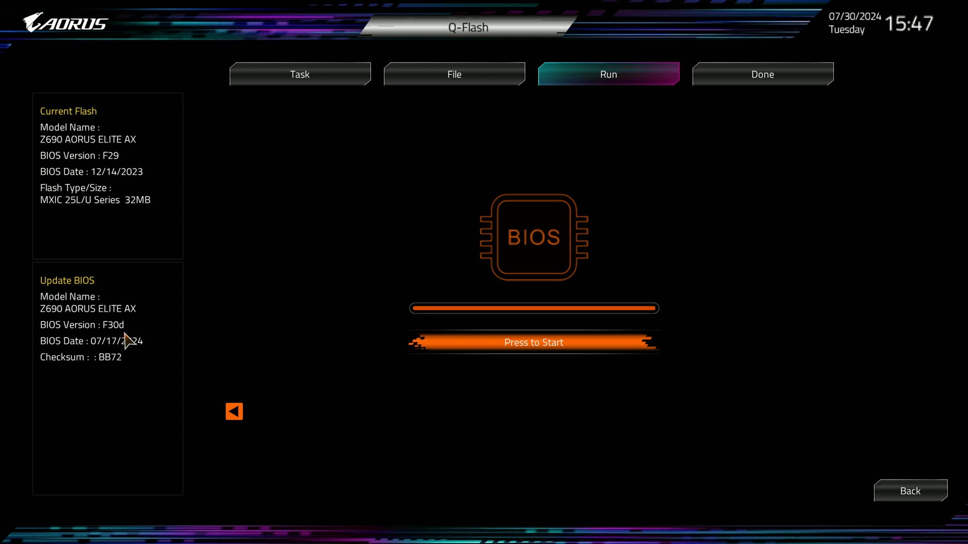
{"action": "mouse_move", "coordinate": [135, 358]}
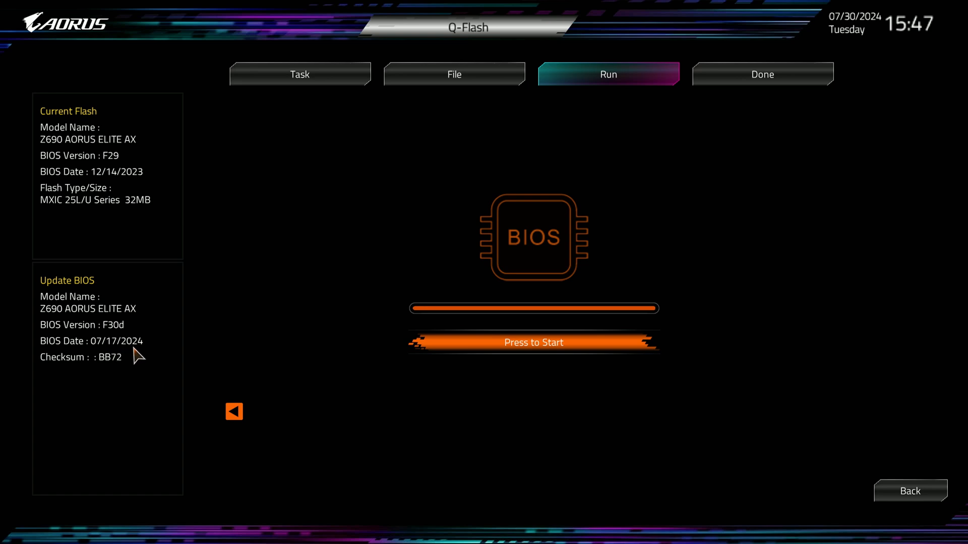
{"action": "mouse_move", "coordinate": [151, 370]}
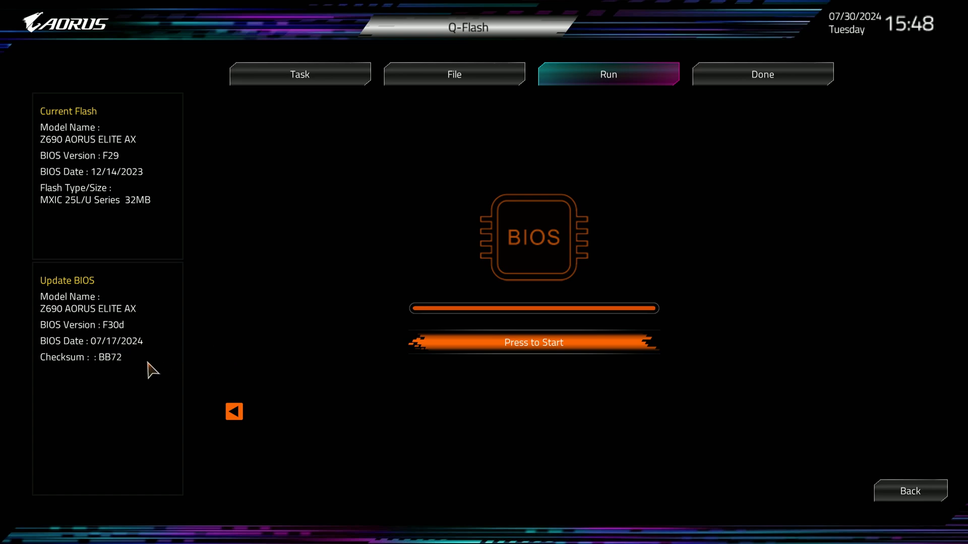
{"action": "mouse_move", "coordinate": [448, 347]}
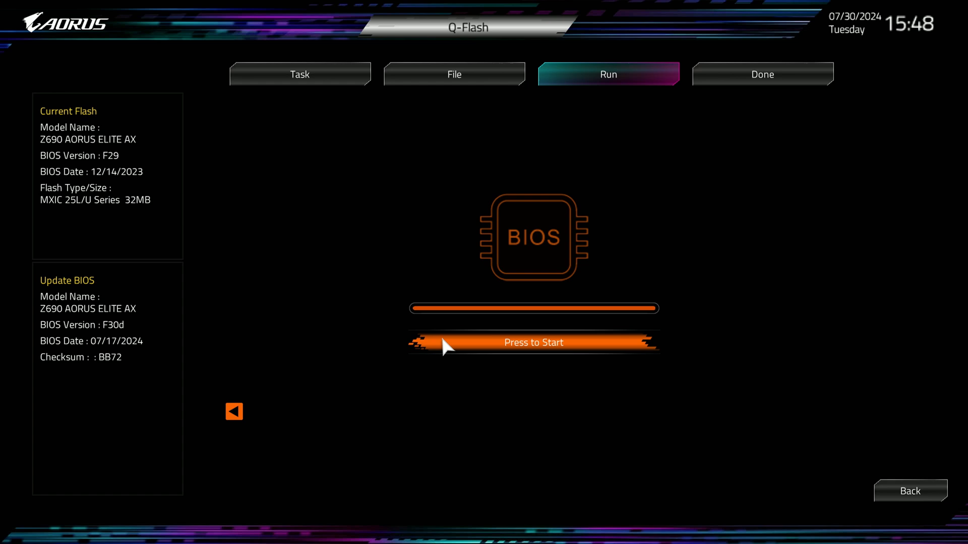
{"action": "mouse_move", "coordinate": [479, 348]}
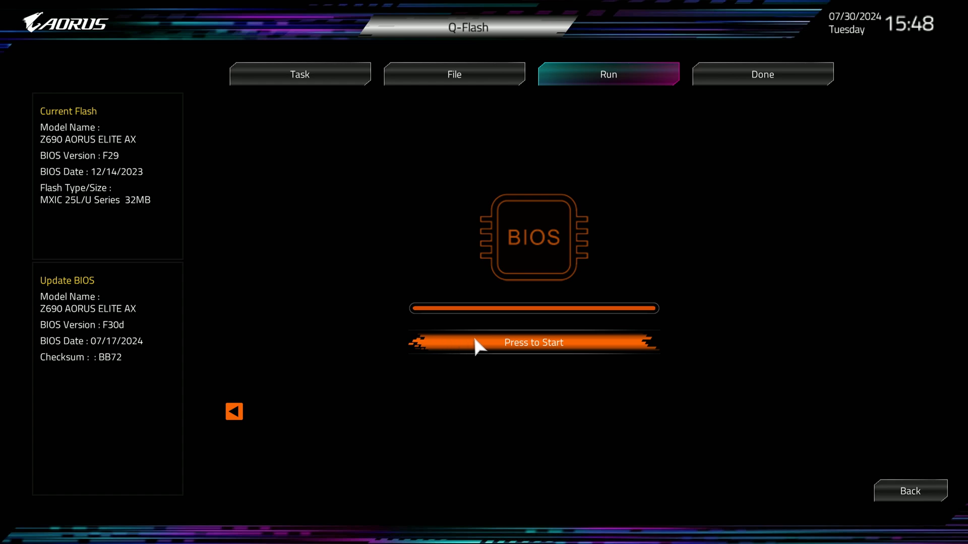
Begin flashing F30d and acknowledge the required system shutdown.
{"action": "left_click", "coordinate": [533, 342]}
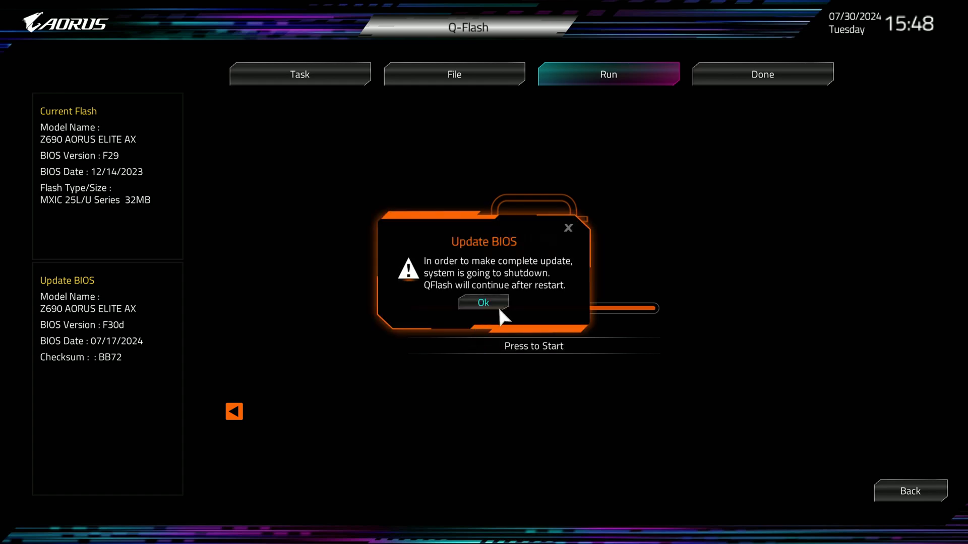
{"action": "mouse_move", "coordinate": [515, 313]}
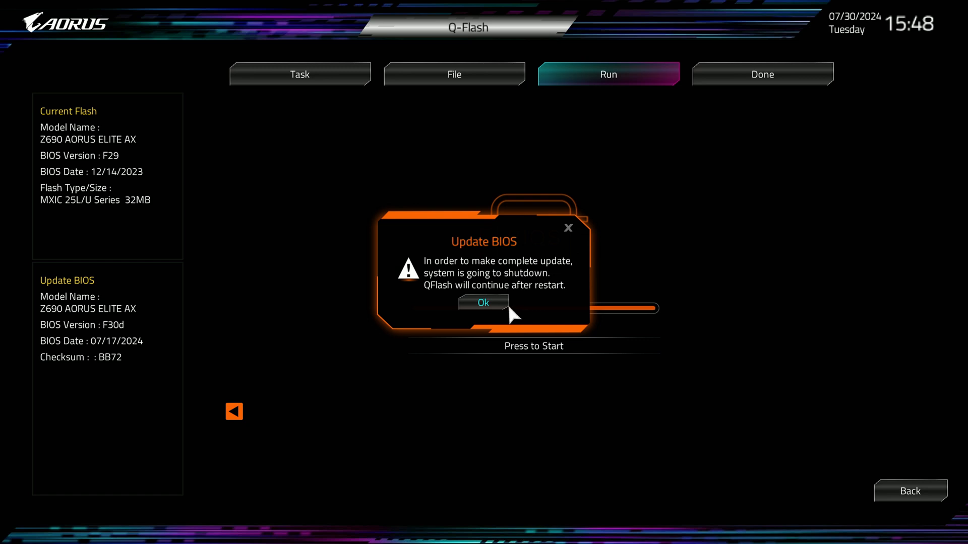
{"action": "mouse_move", "coordinate": [501, 316]}
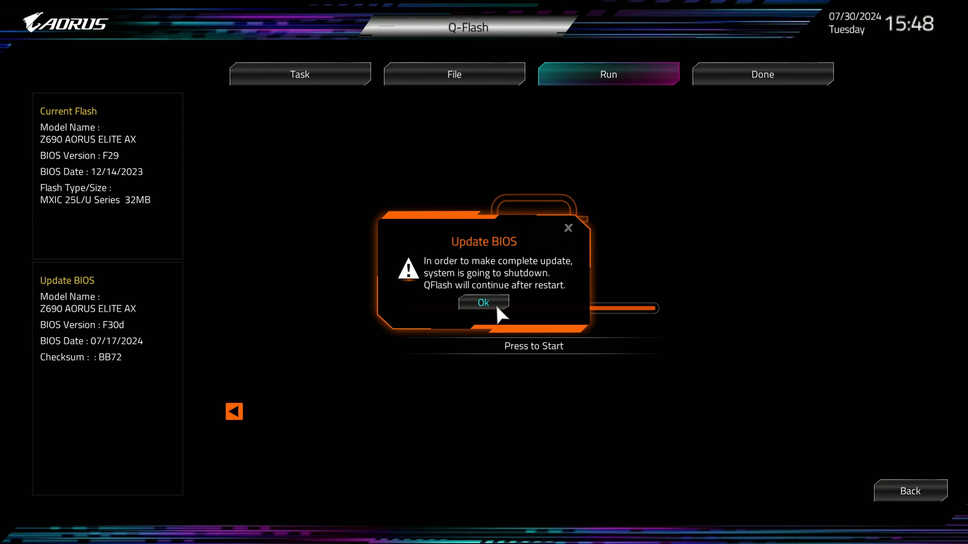
{"action": "left_click", "coordinate": [484, 303]}
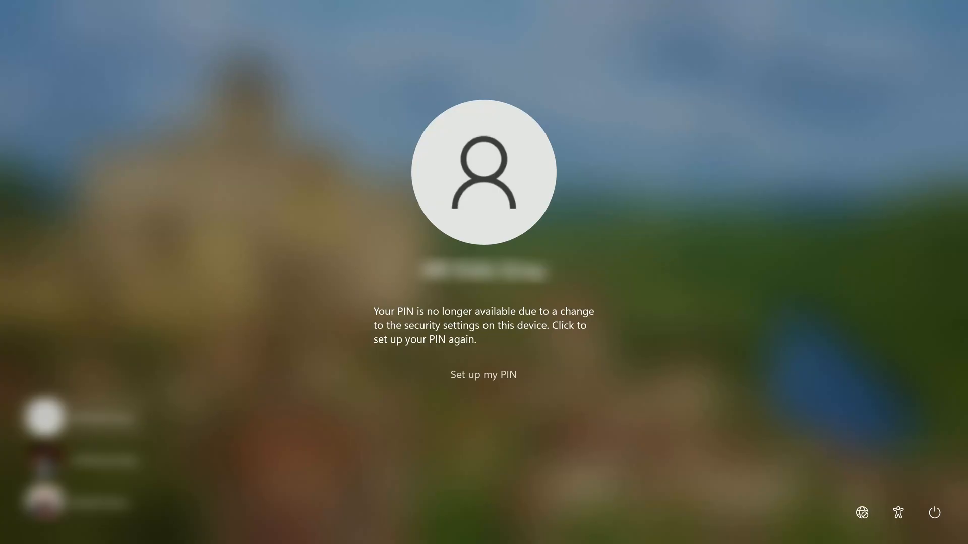
{"action": "mouse_move", "coordinate": [860, 511]}
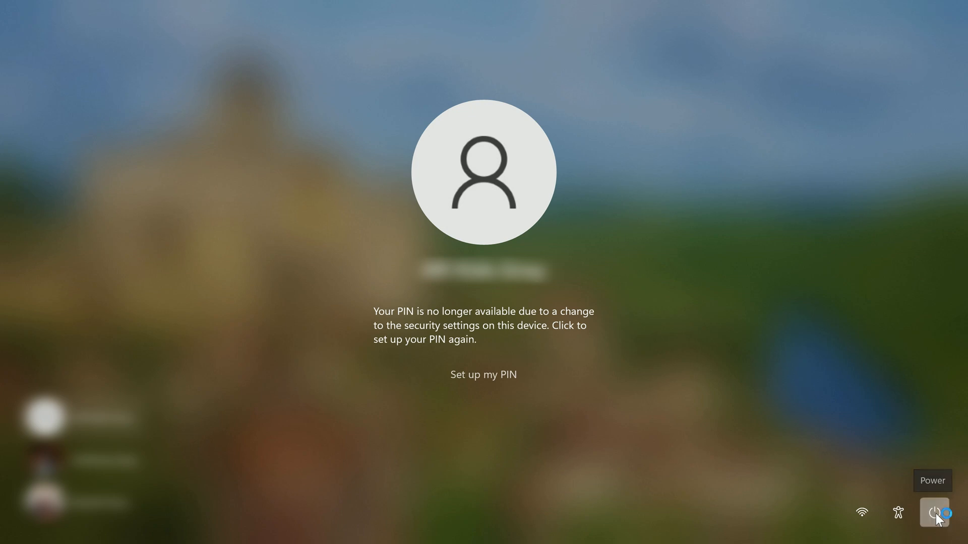
{"action": "left_click", "coordinate": [933, 512]}
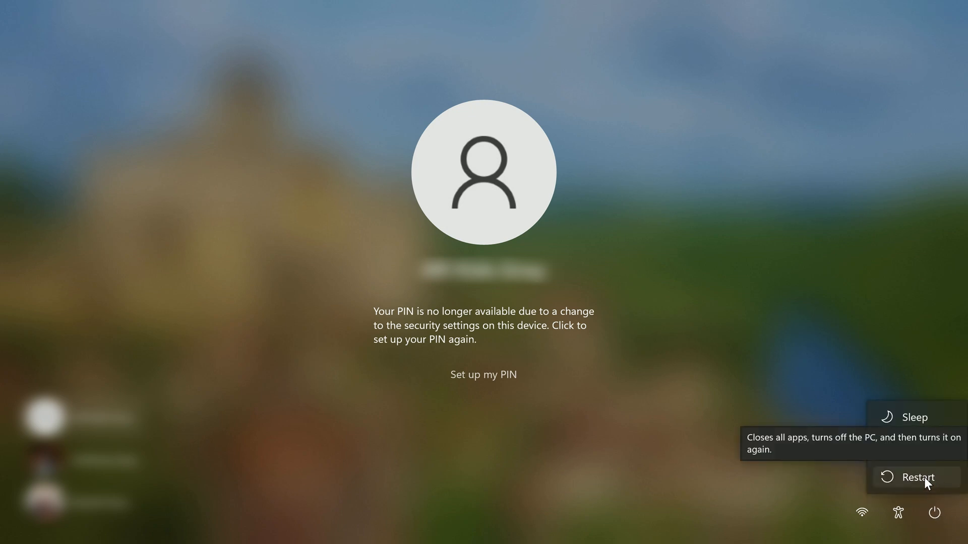
{"action": "left_click", "coordinate": [920, 478]}
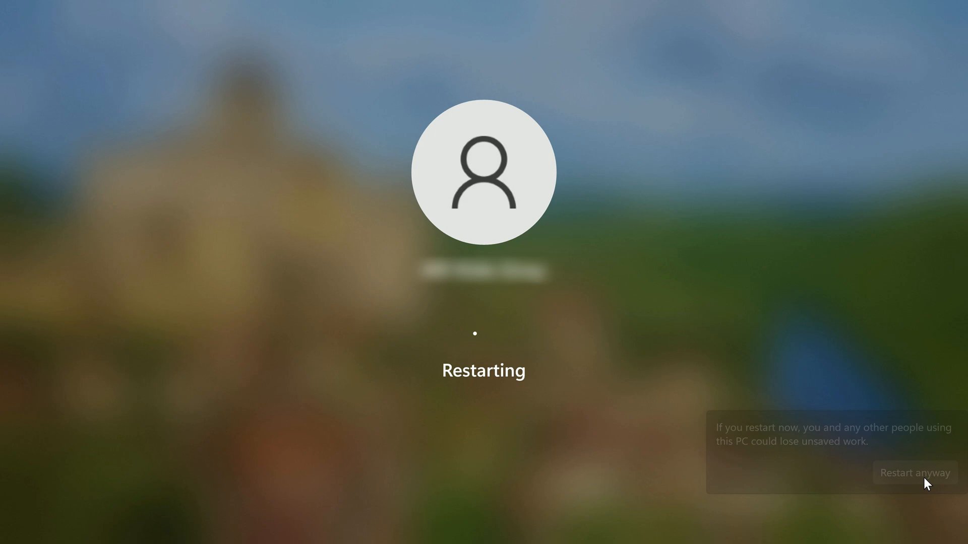
{"action": "left_click", "coordinate": [915, 473]}
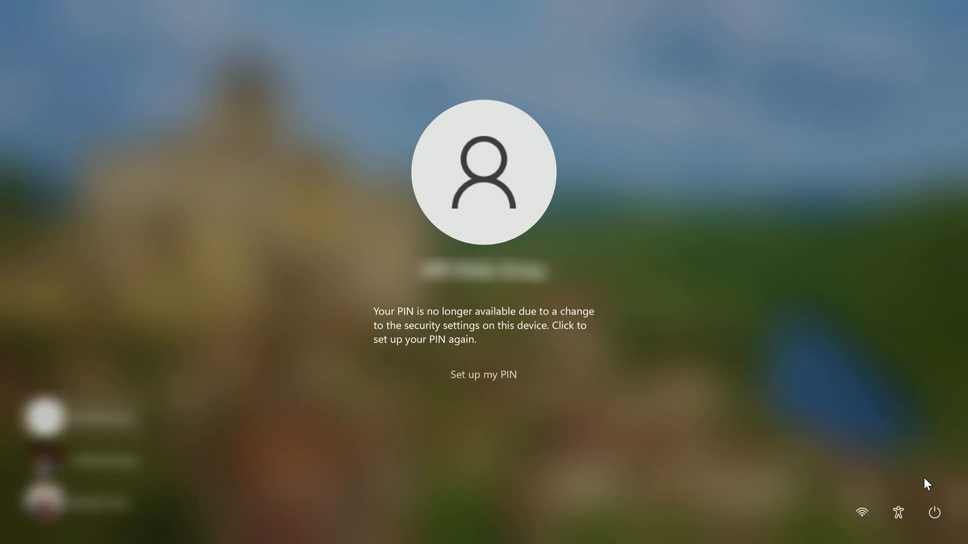
{"action": "left_click", "coordinate": [934, 512]}
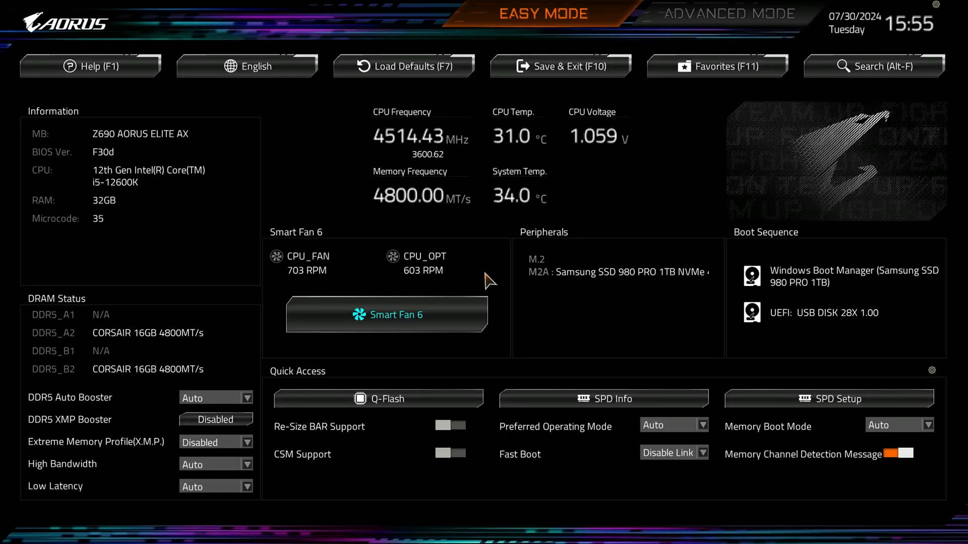
{"action": "mouse_move", "coordinate": [107, 151]}
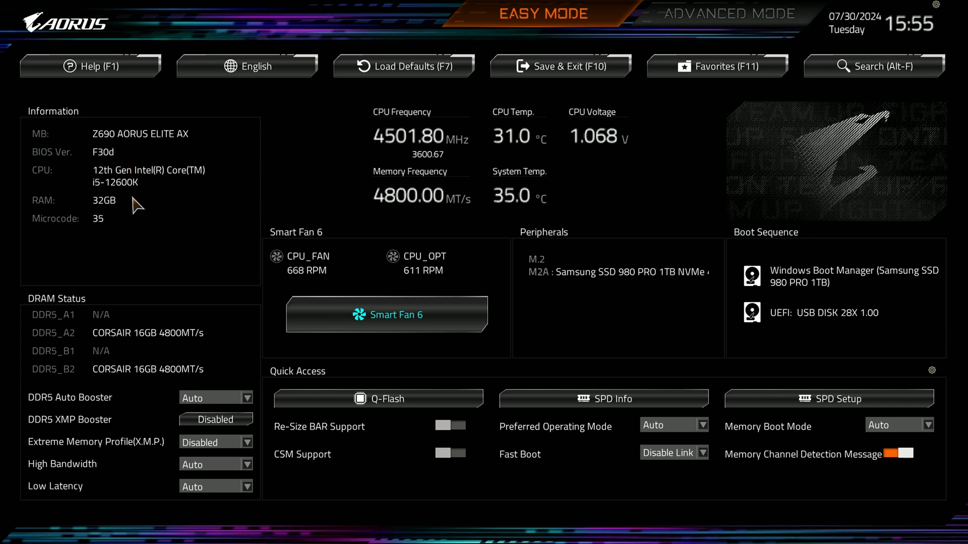
{"action": "mouse_move", "coordinate": [131, 358]}
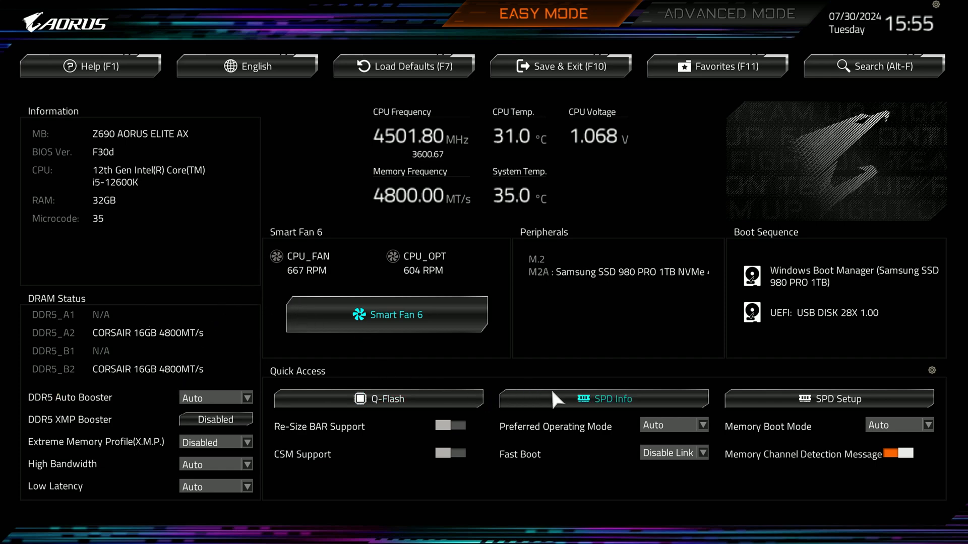
{"action": "mouse_move", "coordinate": [280, 473]}
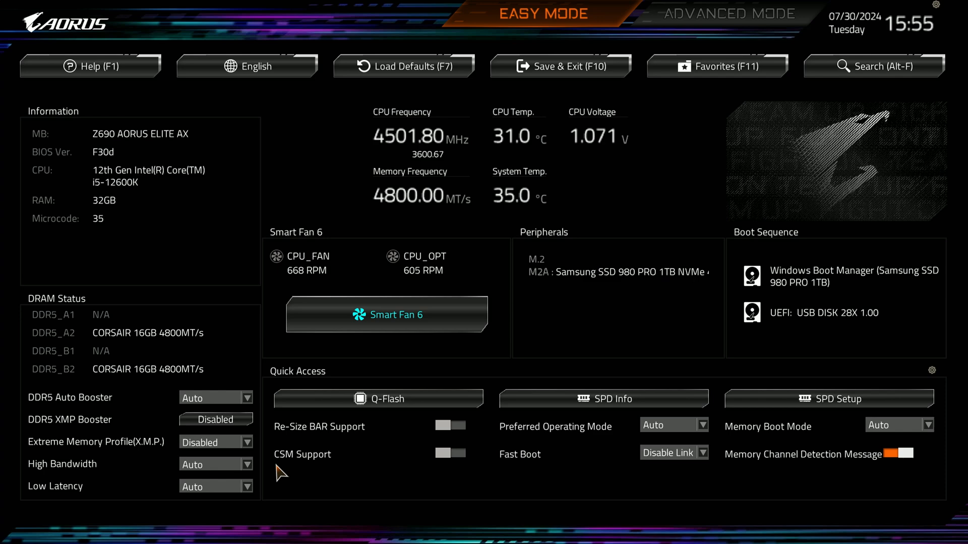
{"action": "mouse_move", "coordinate": [241, 398]}
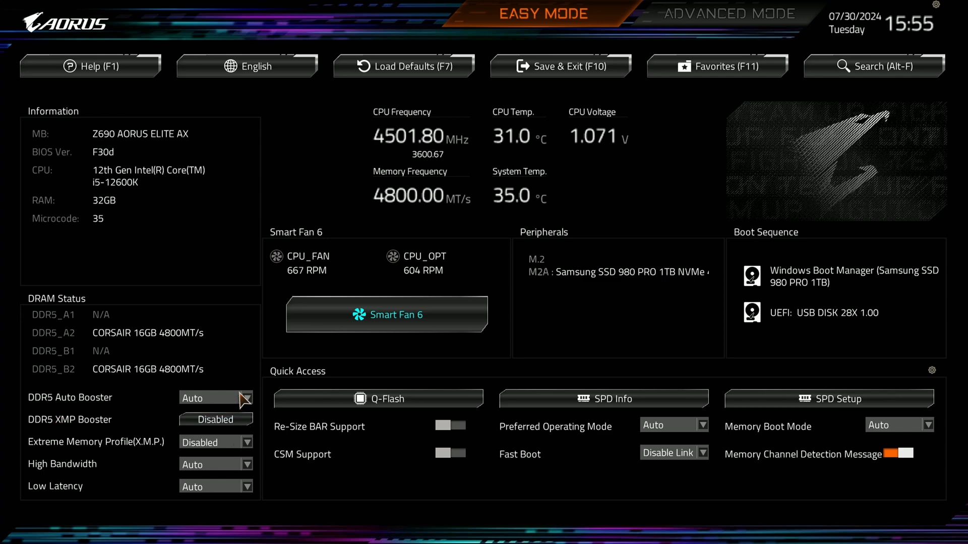
Set the Extreme Memory Profile (X.M.P.) dropdown to XMP 1 in Easy Mode.
{"action": "left_click", "coordinate": [216, 420]}
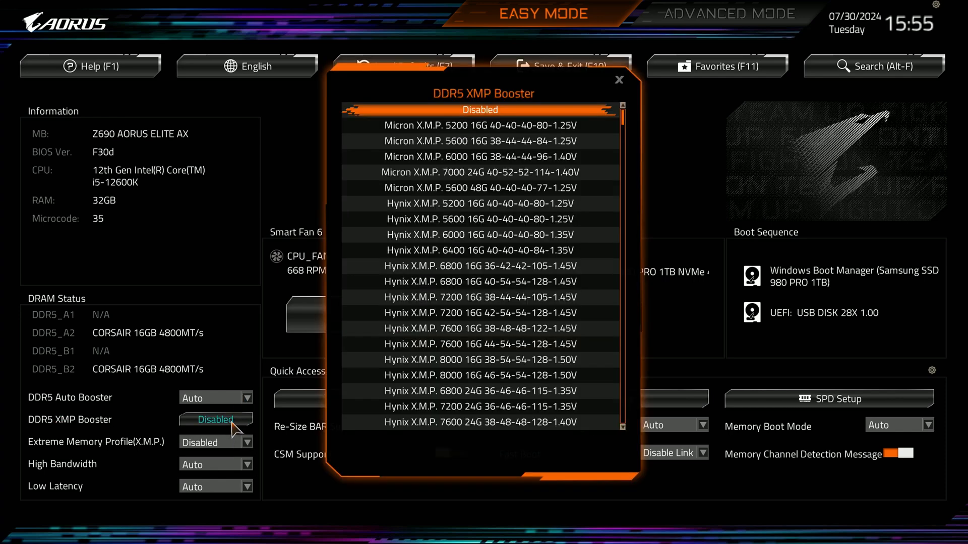
{"action": "mouse_move", "coordinate": [203, 444]}
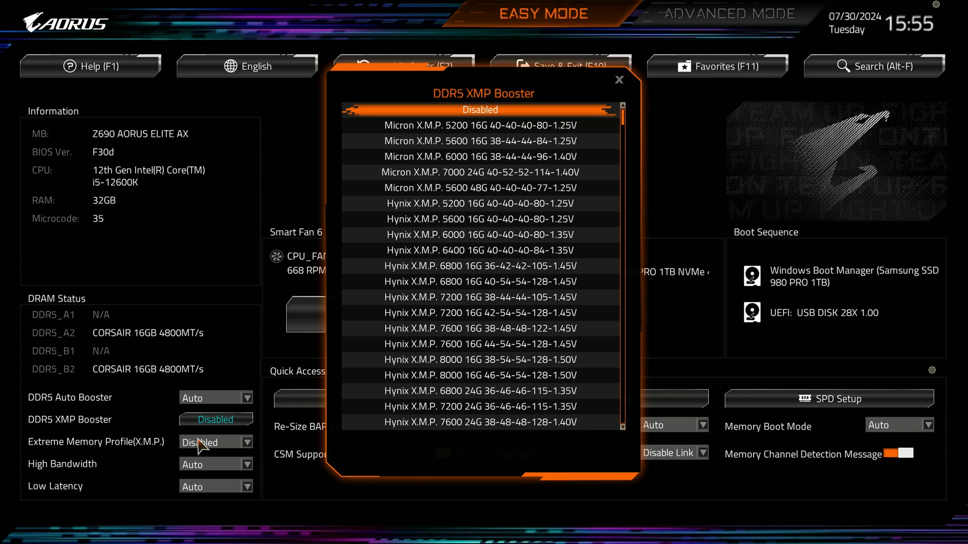
{"action": "mouse_move", "coordinate": [621, 85]}
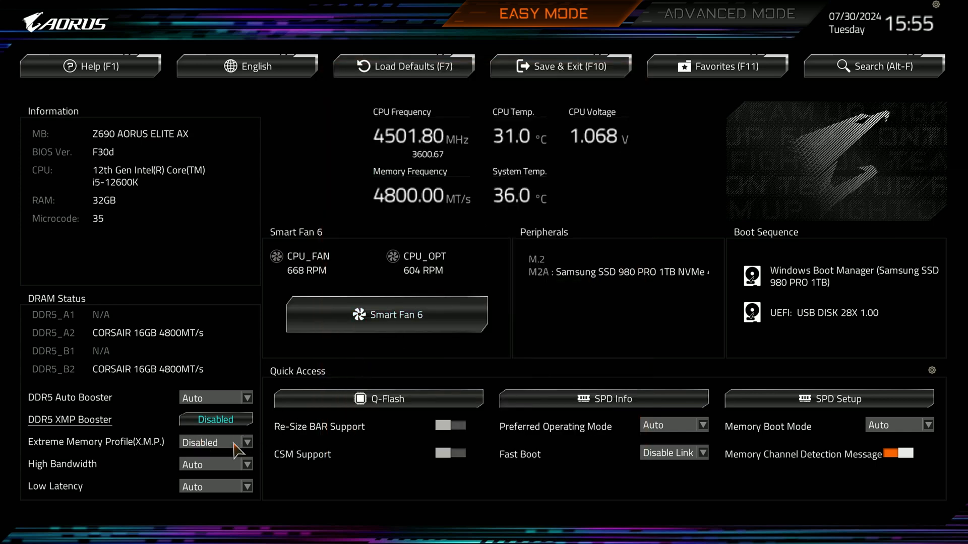
{"action": "left_click", "coordinate": [215, 442]}
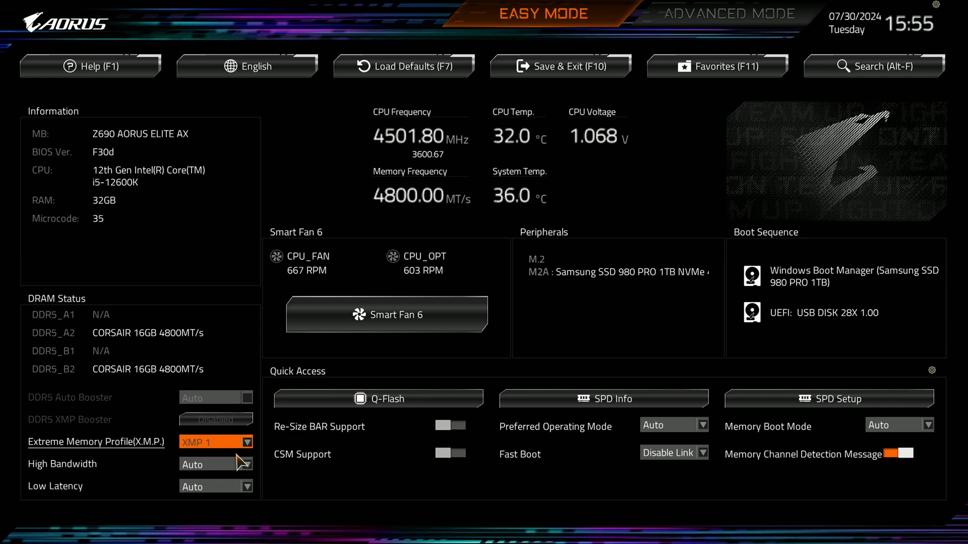
{"action": "mouse_move", "coordinate": [469, 256]}
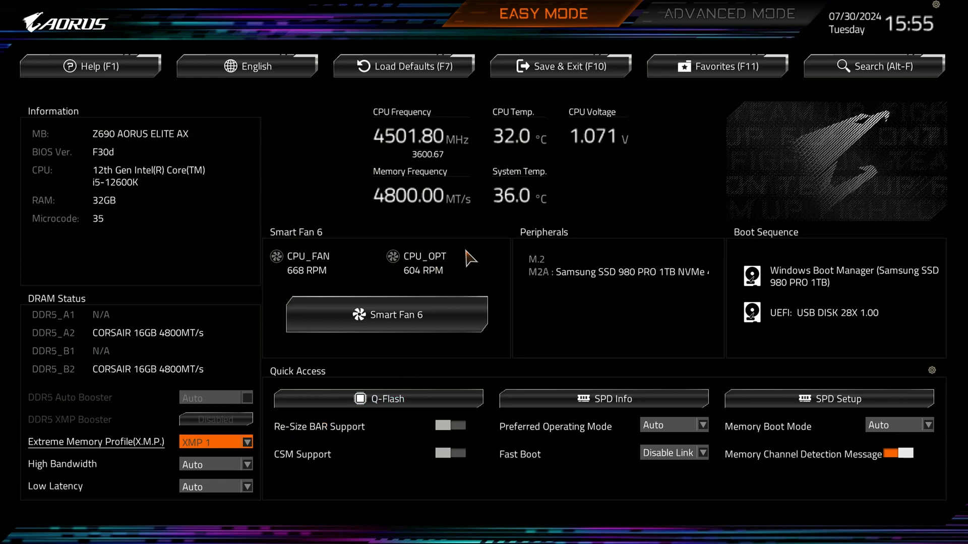
{"action": "mouse_move", "coordinate": [559, 66]}
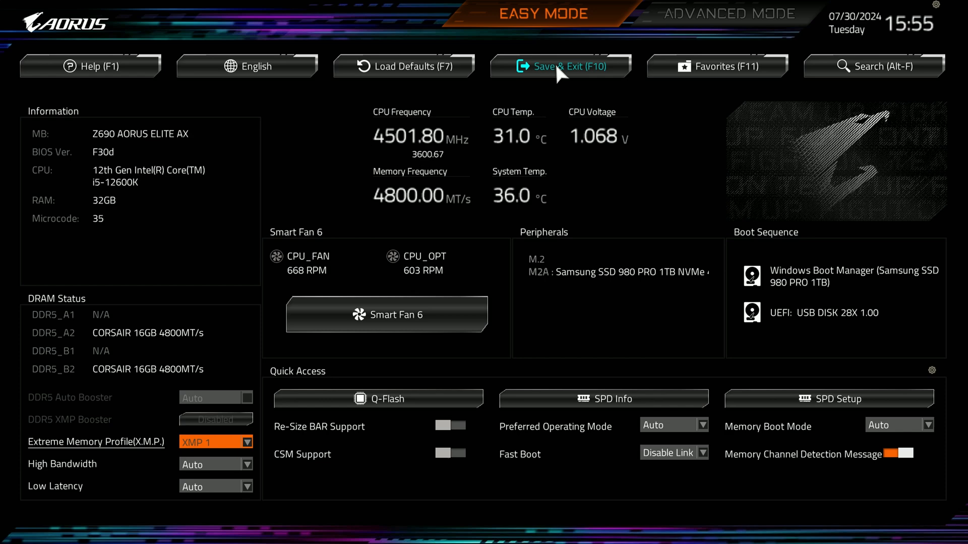
{"action": "mouse_move", "coordinate": [217, 451]}
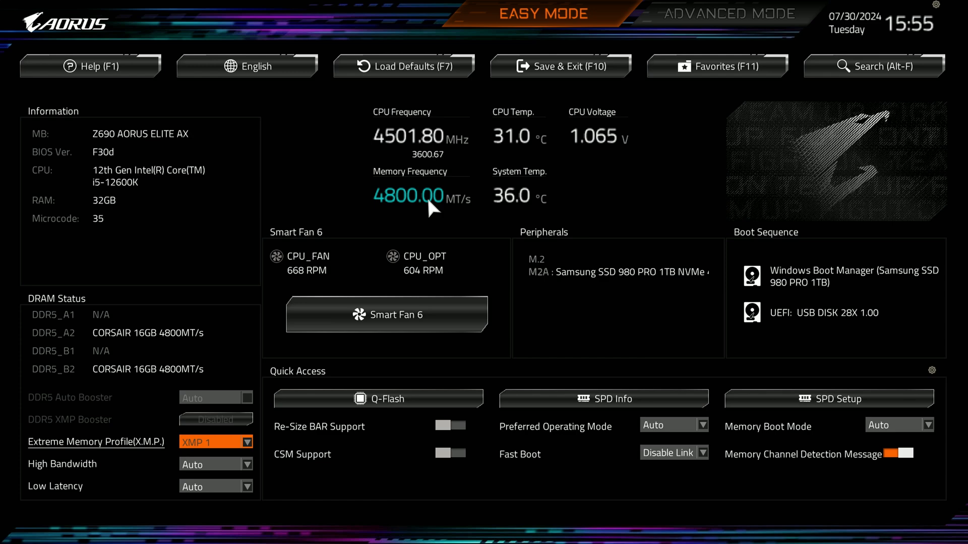
{"action": "mouse_move", "coordinate": [590, 194]}
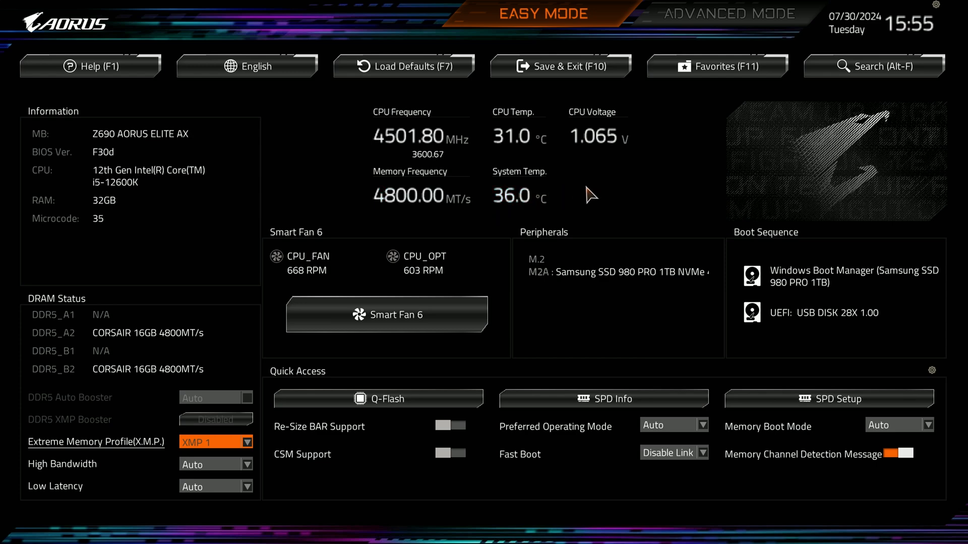
{"action": "mouse_move", "coordinate": [651, 177]}
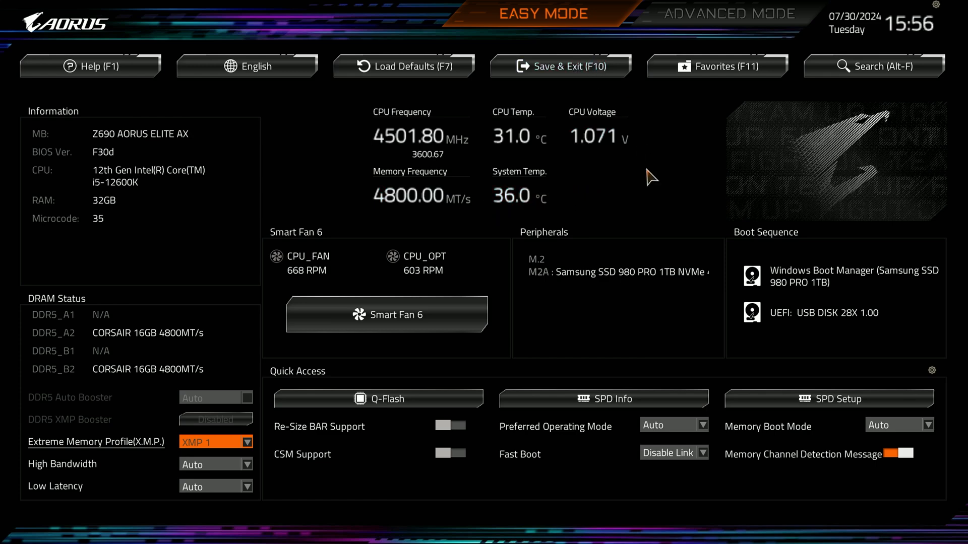
{"action": "mouse_move", "coordinate": [632, 83]}
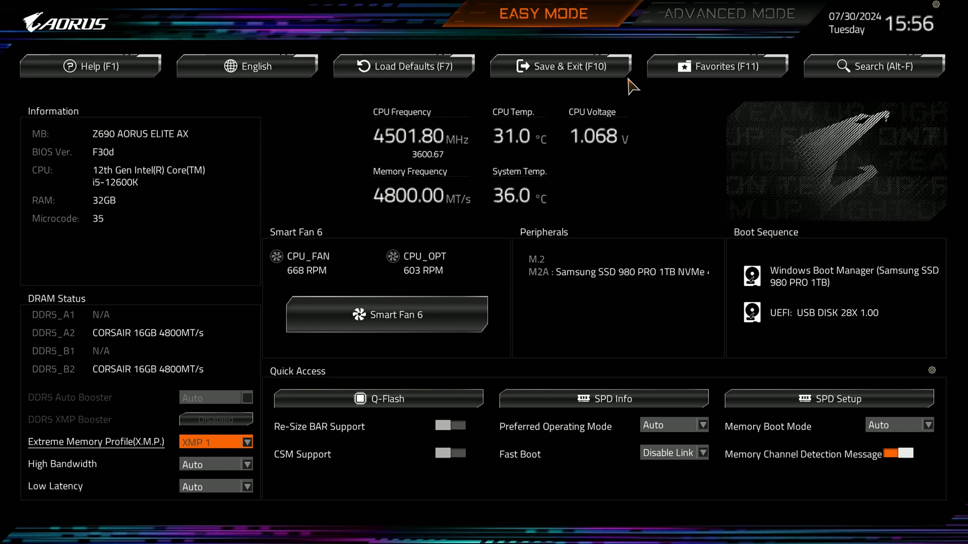
{"action": "mouse_move", "coordinate": [426, 256]}
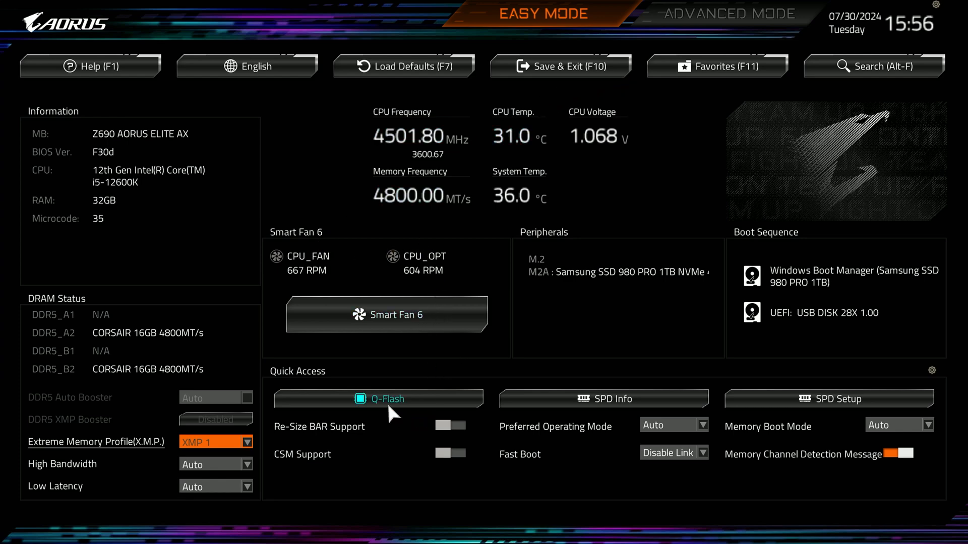
{"action": "mouse_move", "coordinate": [482, 209]}
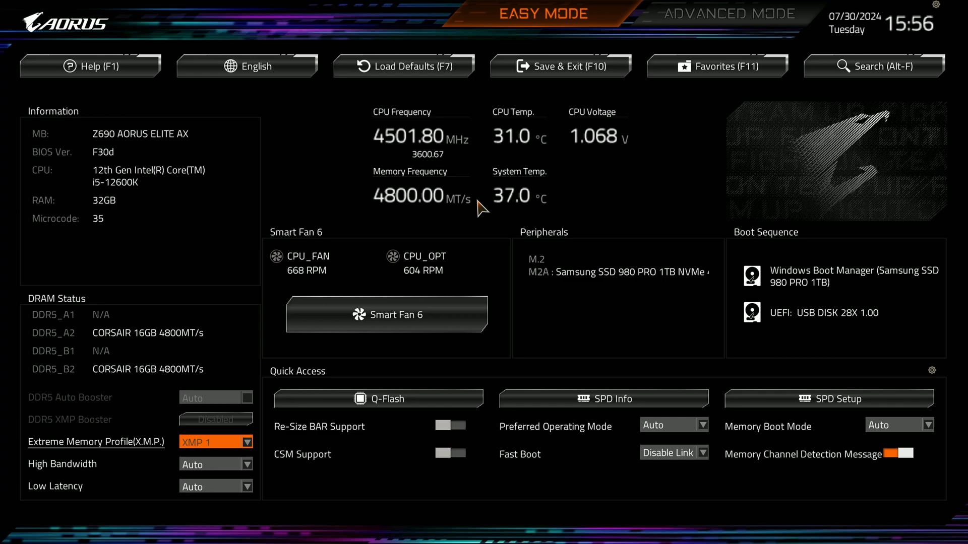
{"action": "mouse_move", "coordinate": [506, 227]}
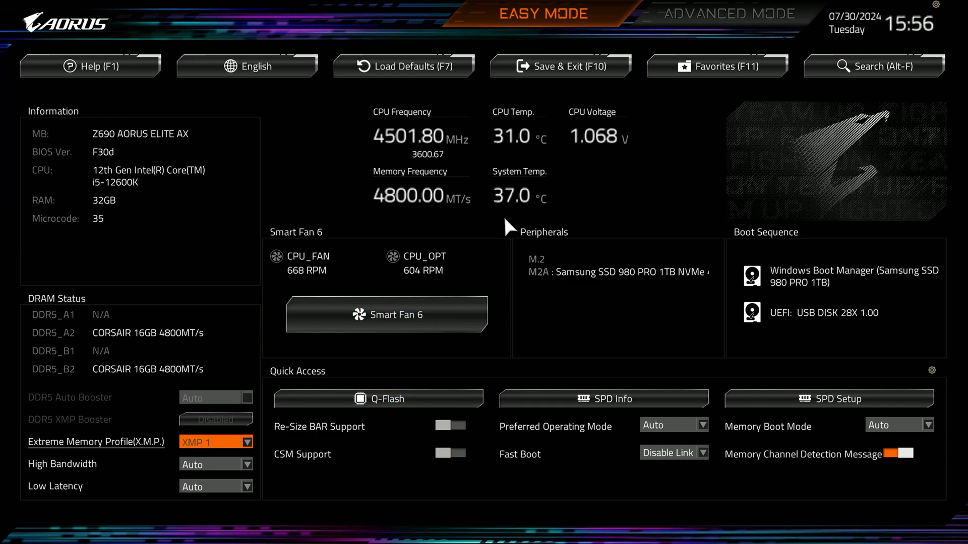
{"action": "mouse_move", "coordinate": [583, 74]}
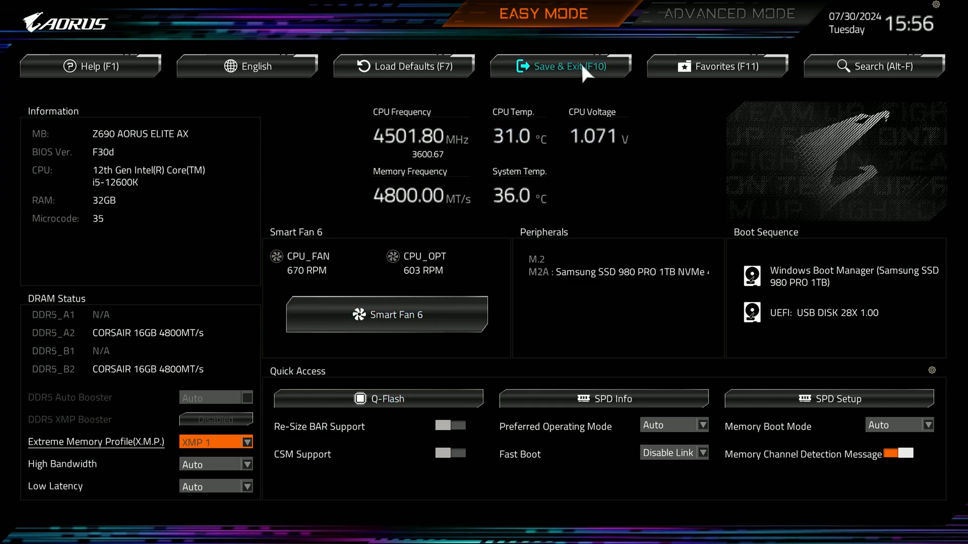
Save and exit with F10, confirming Yes so the XMP 1 change applies.
{"action": "left_click", "coordinate": [560, 66]}
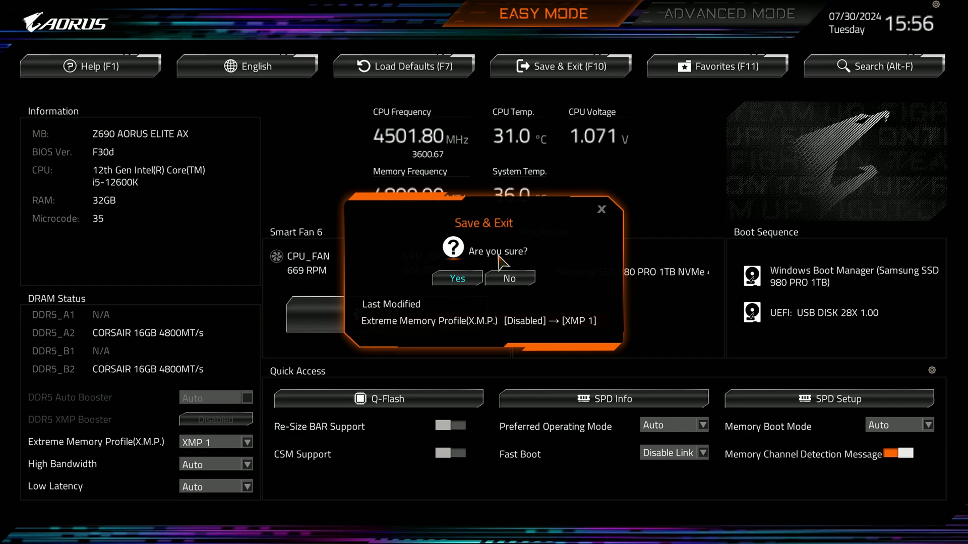
{"action": "left_click", "coordinate": [509, 278]}
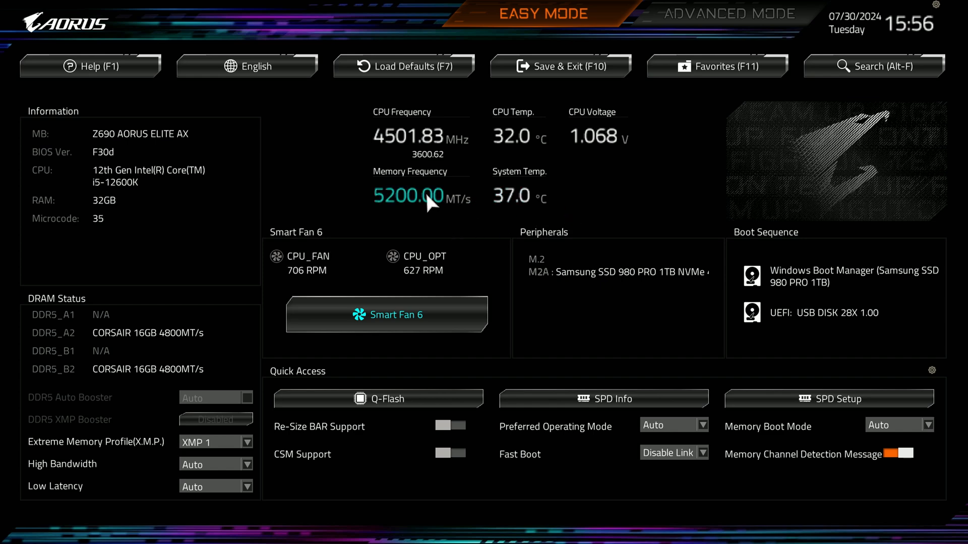
{"action": "mouse_move", "coordinate": [448, 256]}
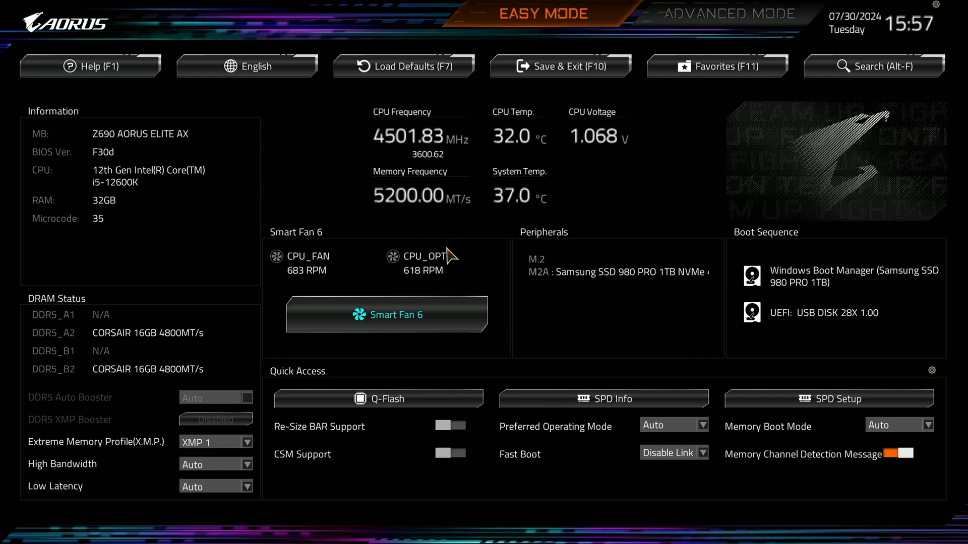
{"action": "mouse_move", "coordinate": [460, 226]}
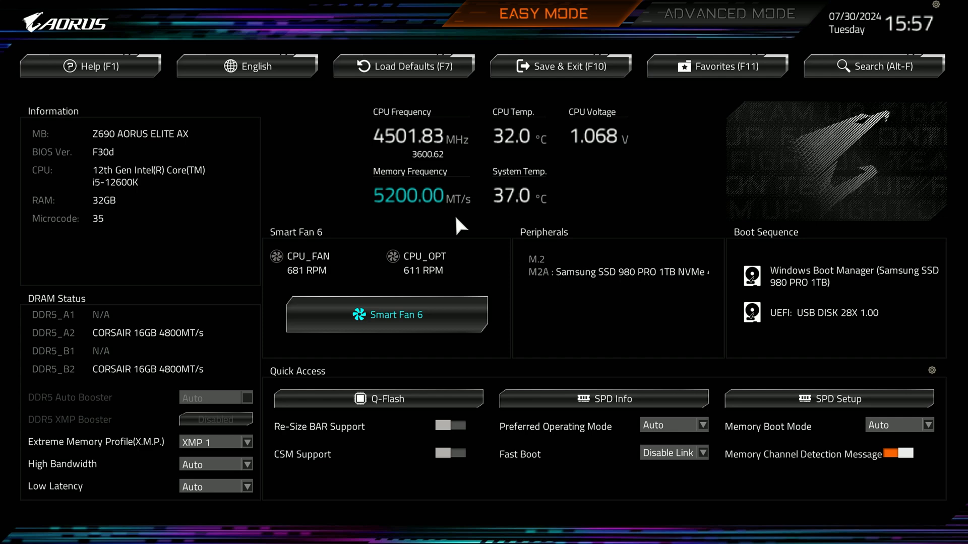
{"action": "mouse_move", "coordinate": [795, 346]}
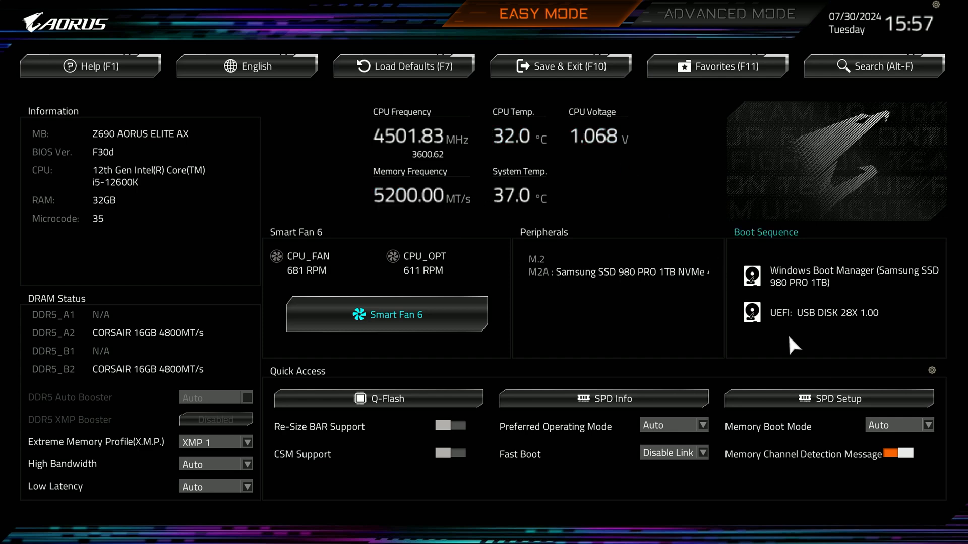
{"action": "mouse_move", "coordinate": [731, 318]}
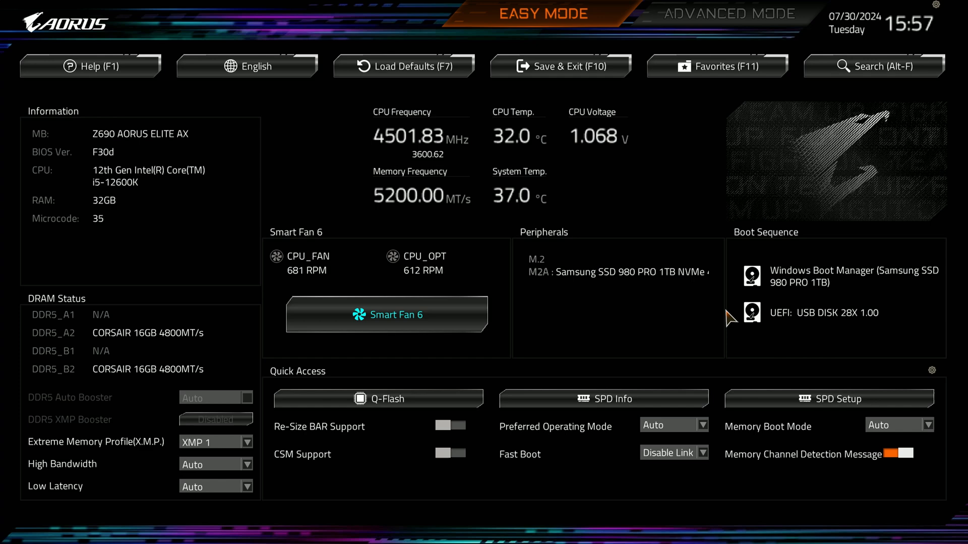